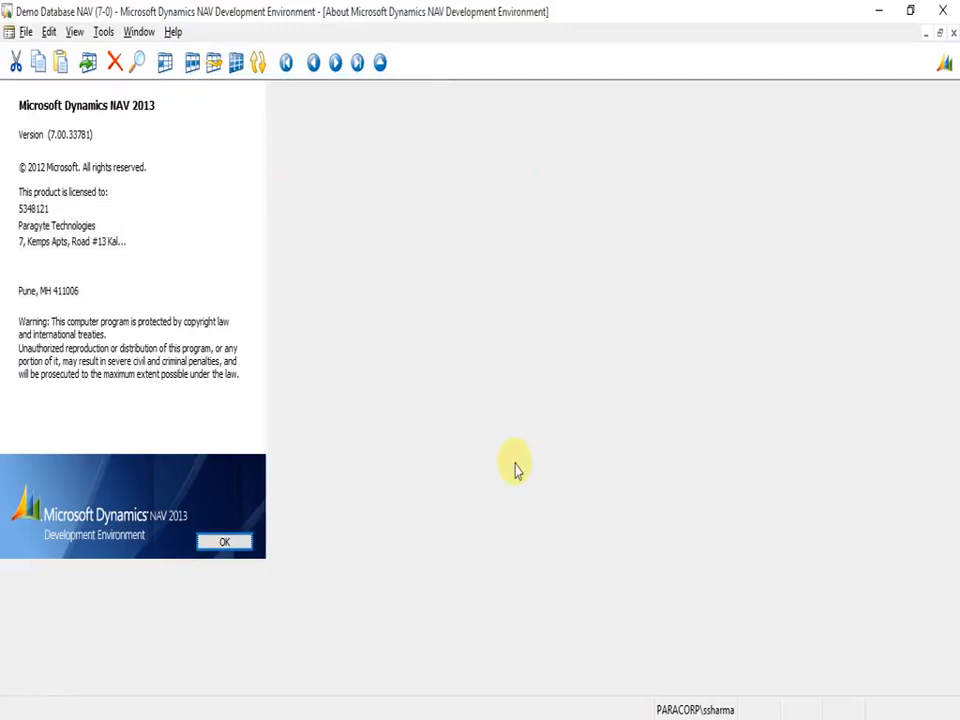
- Dismiss the About dialog in the NAV 2013 Development Environment
left_click(224, 541)
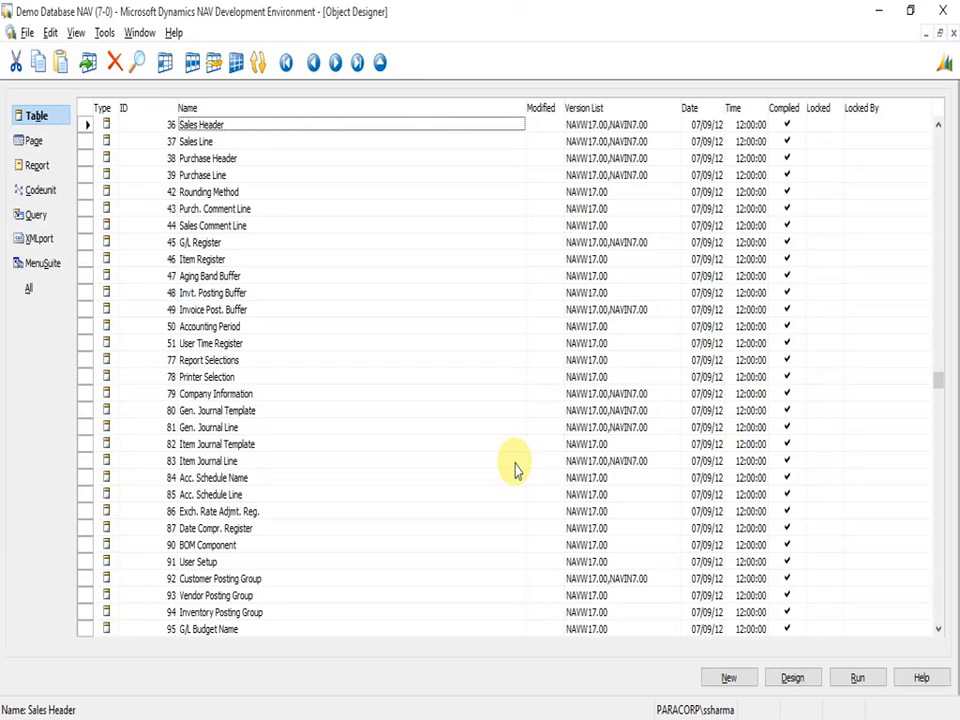
mouse_move(748, 343)
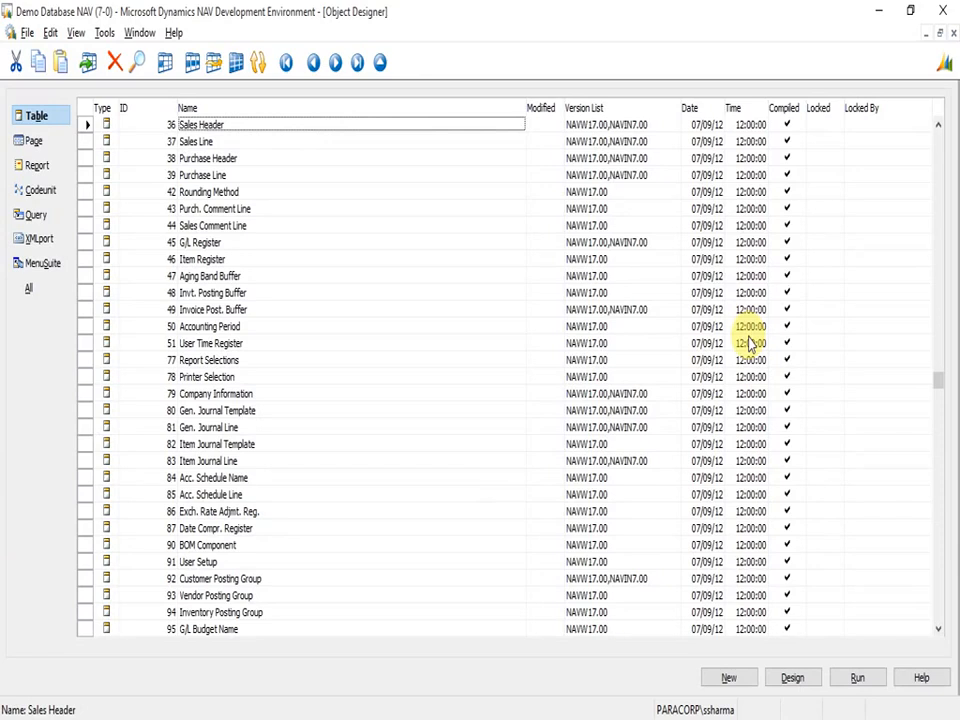
mouse_move(885, 175)
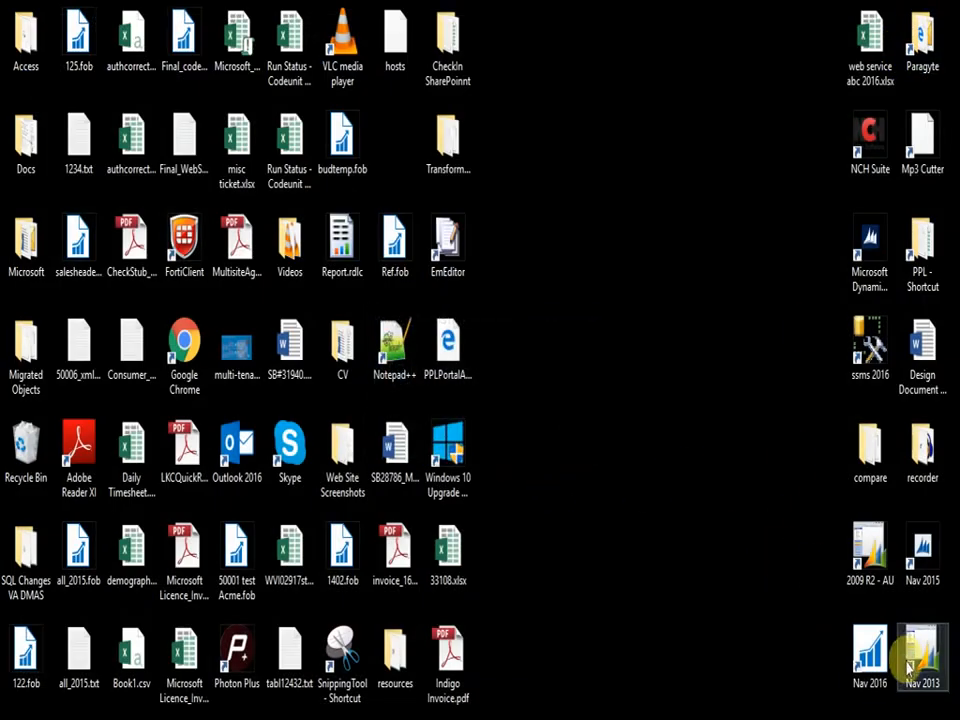
- Launch the NAV 2016 Development Environment and decline converting the 7-0 demo database
left_click(869, 650)
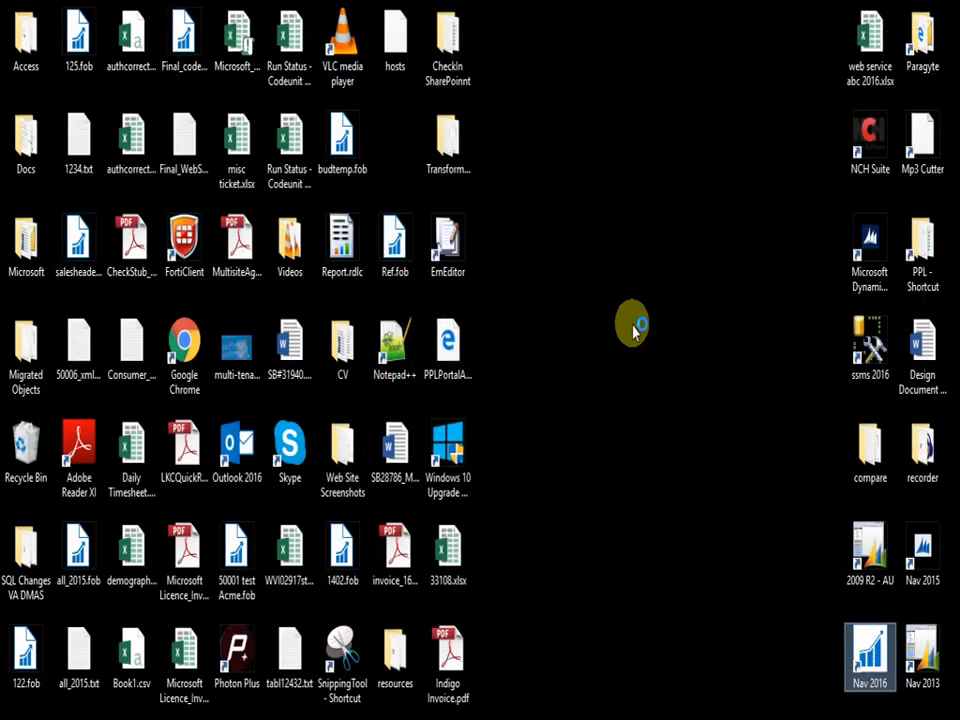
double_click(869, 657)
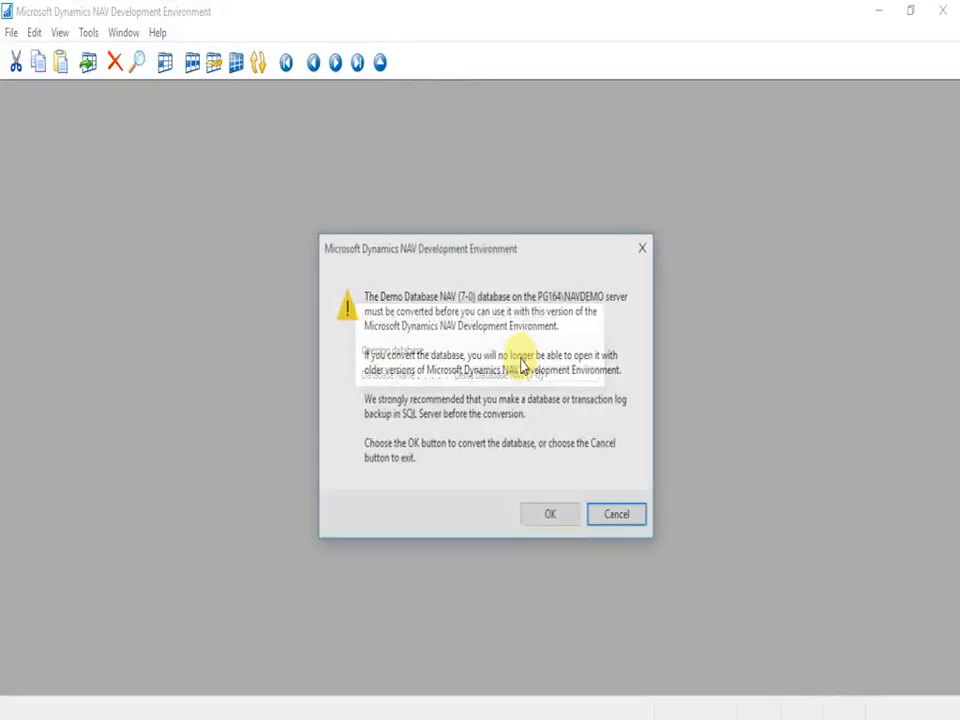
left_click(616, 513)
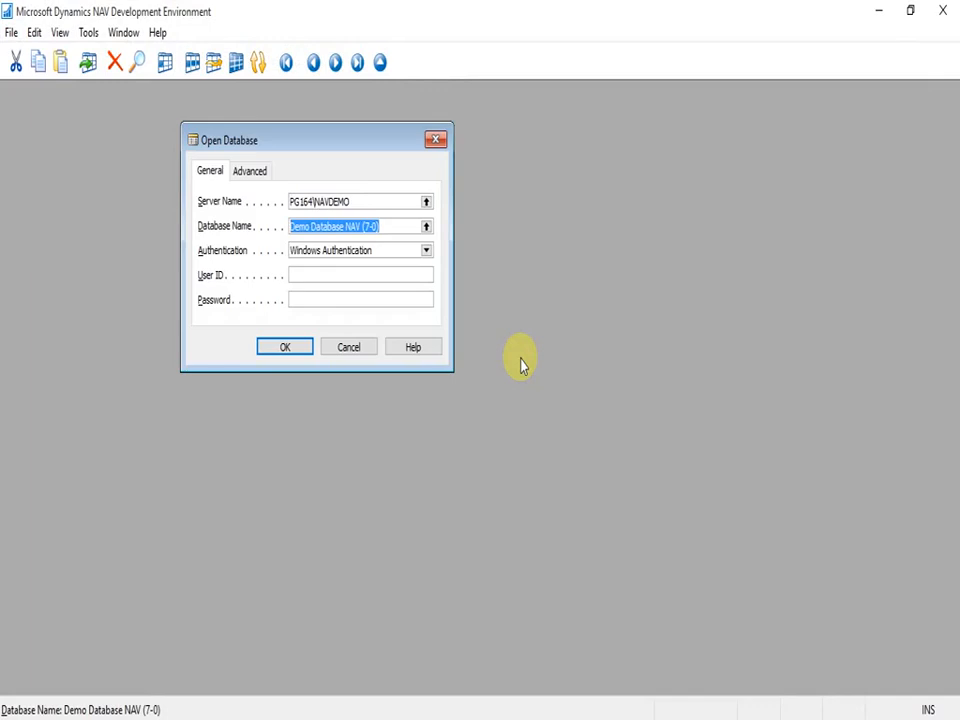
- Load the 5348121_NAV_2016.flf license file via License Information
left_click(157, 33)
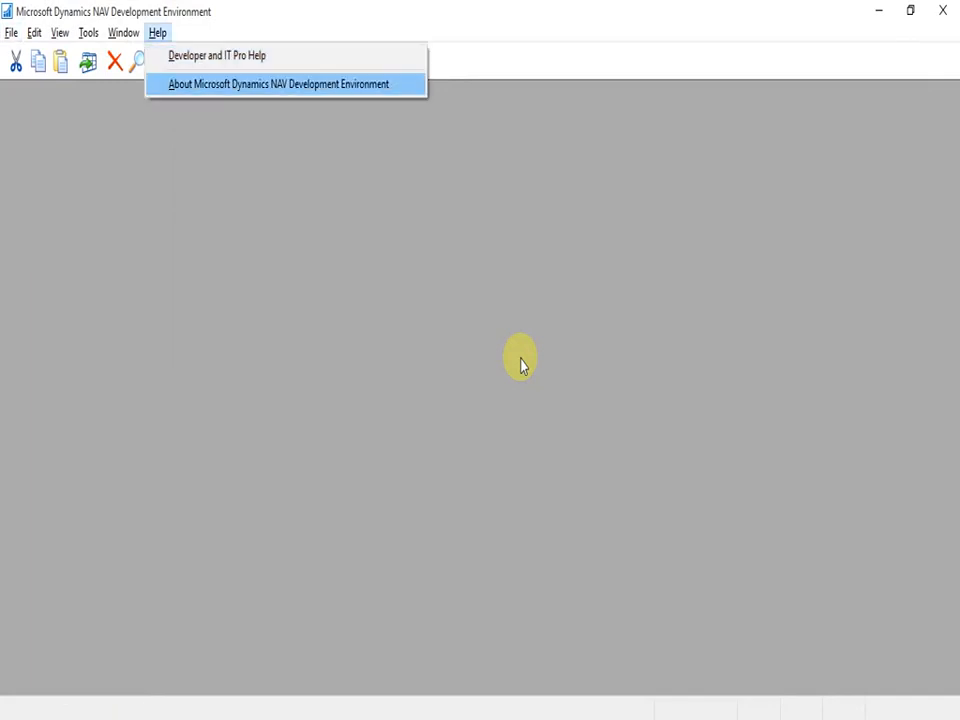
left_click(278, 84)
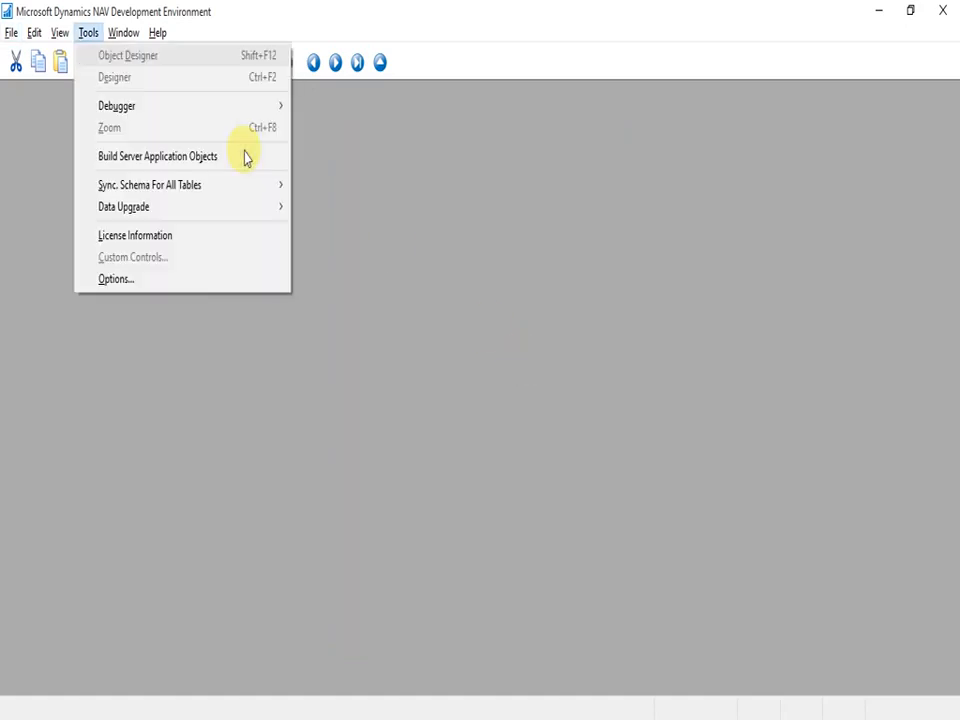
left_click(135, 235)
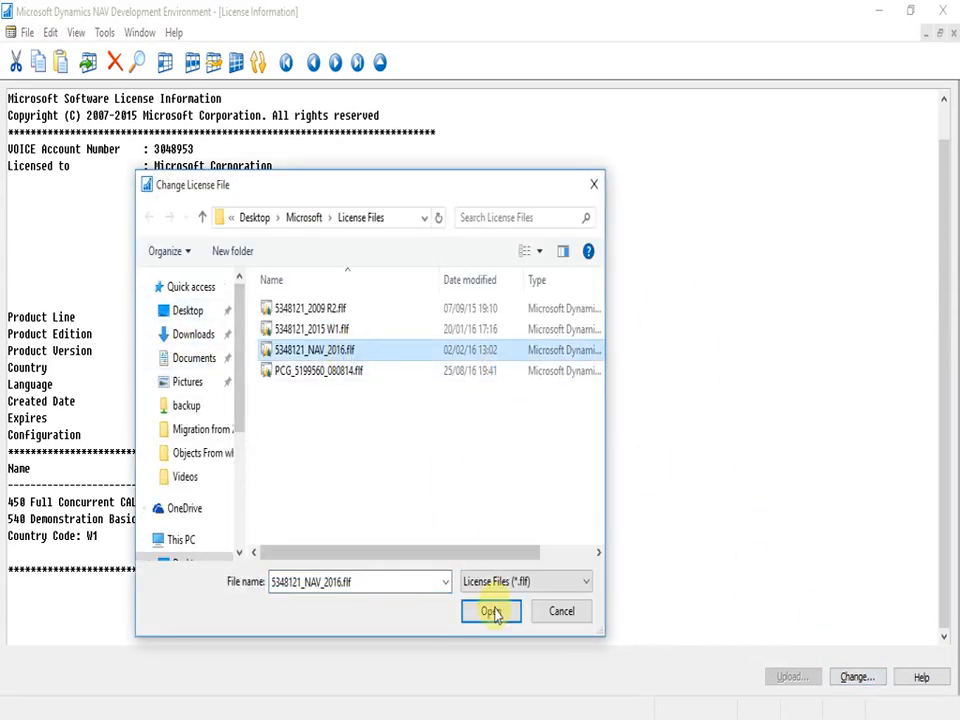
left_click(490, 611)
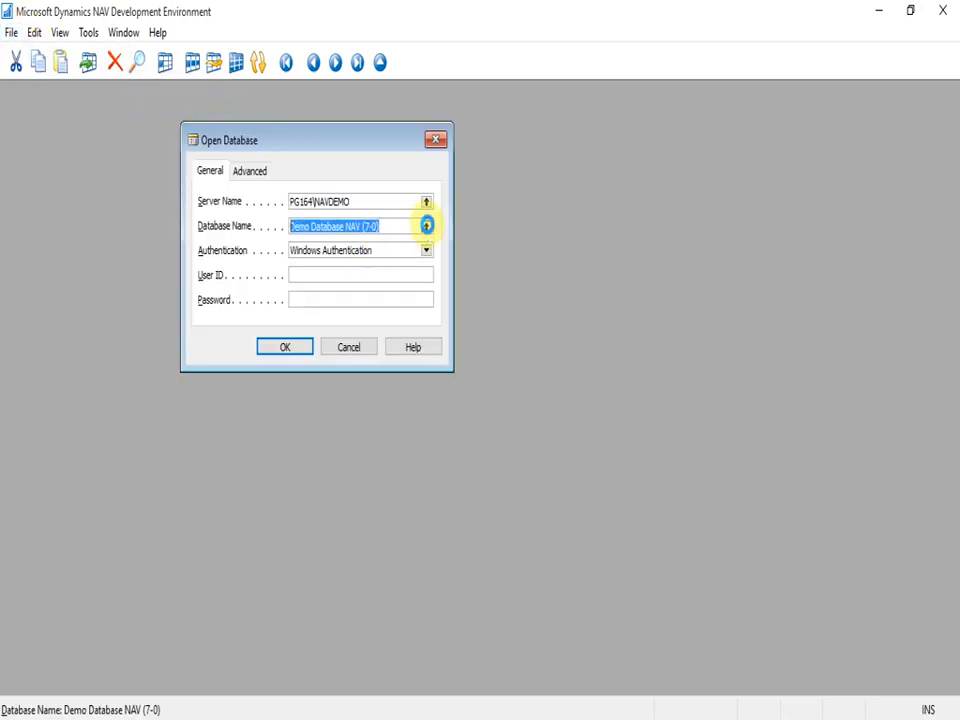
- Open the Demo2009 database and confirm converting it to the 2016 format
left_click(426, 225)
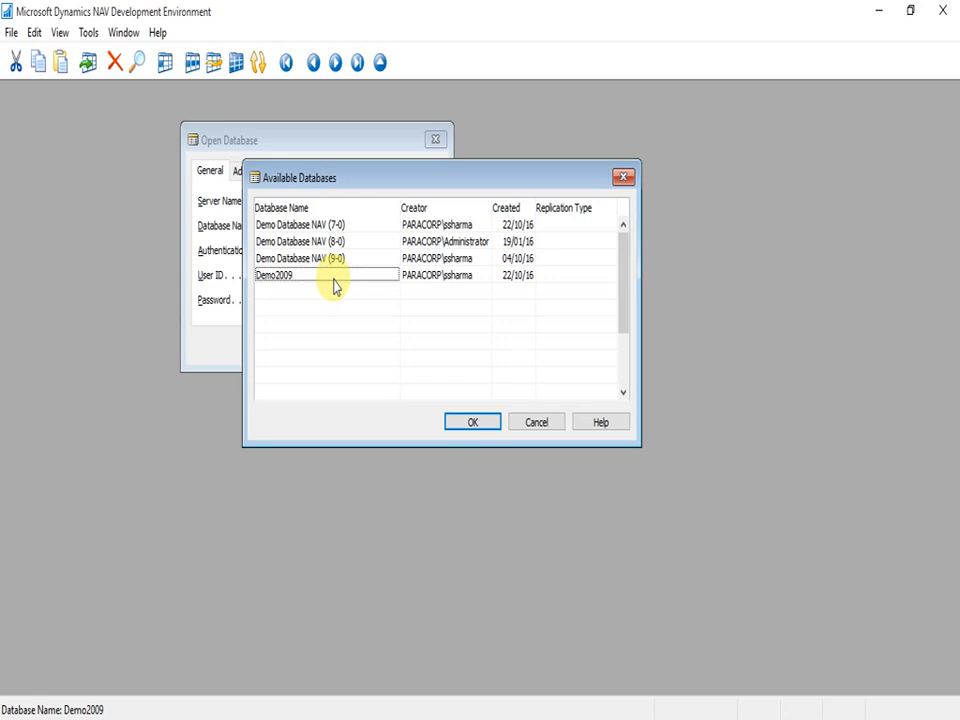
left_click(471, 421)
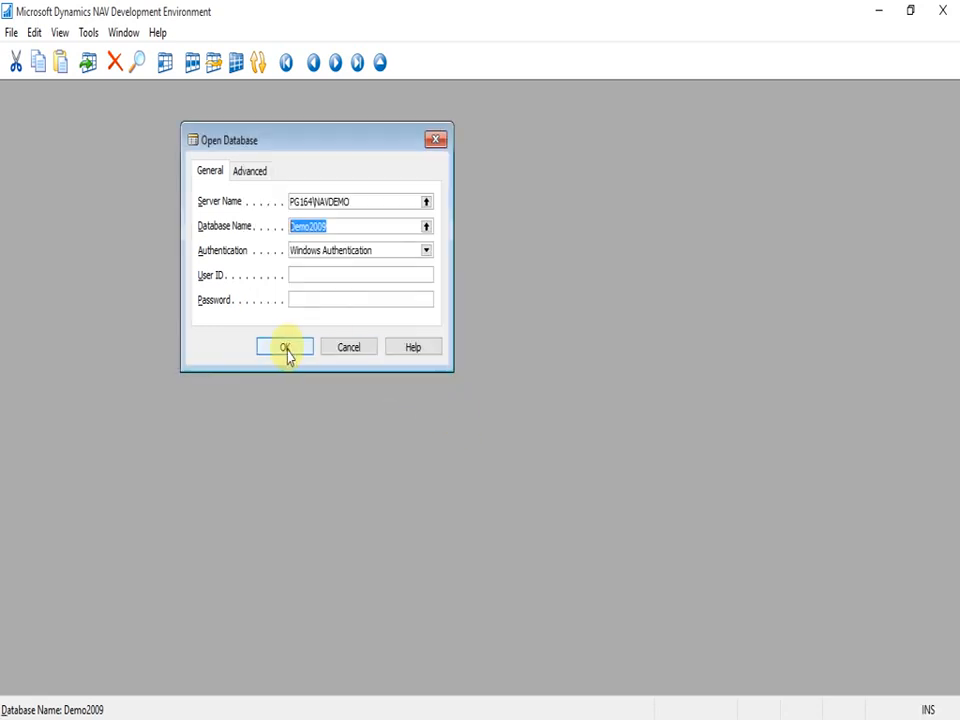
left_click(284, 347)
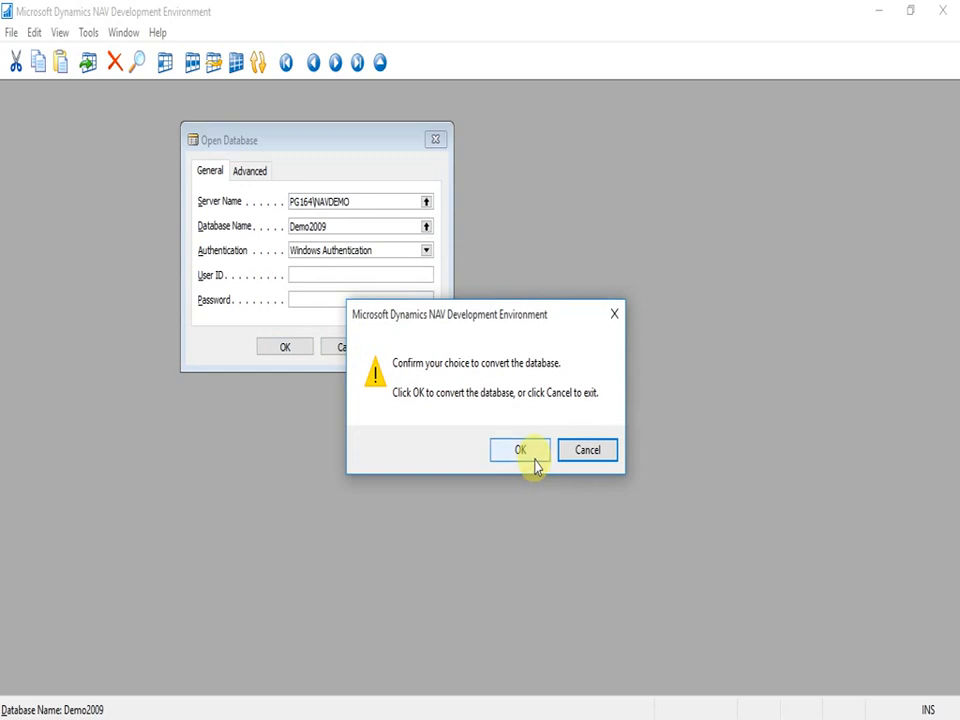
left_click(519, 450)
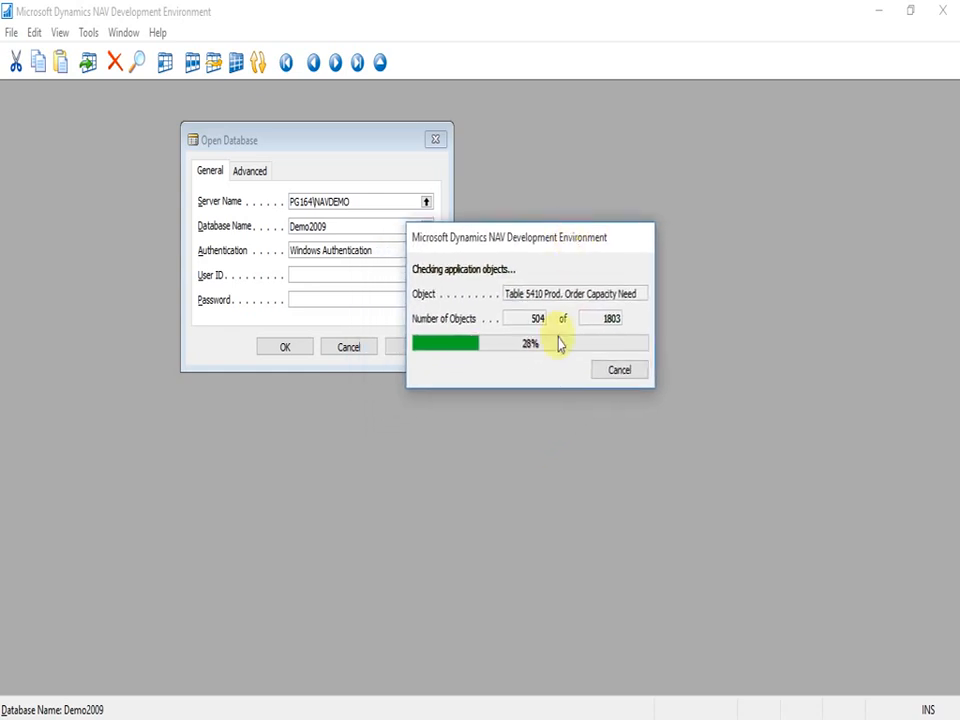
mouse_move(555, 460)
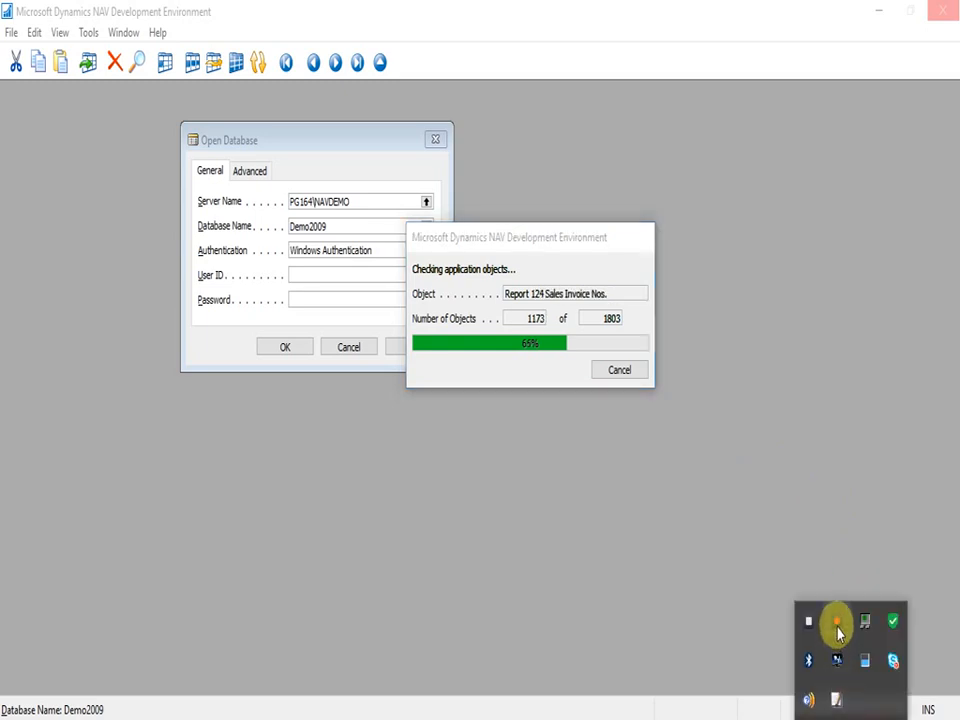
mouse_move(845, 332)
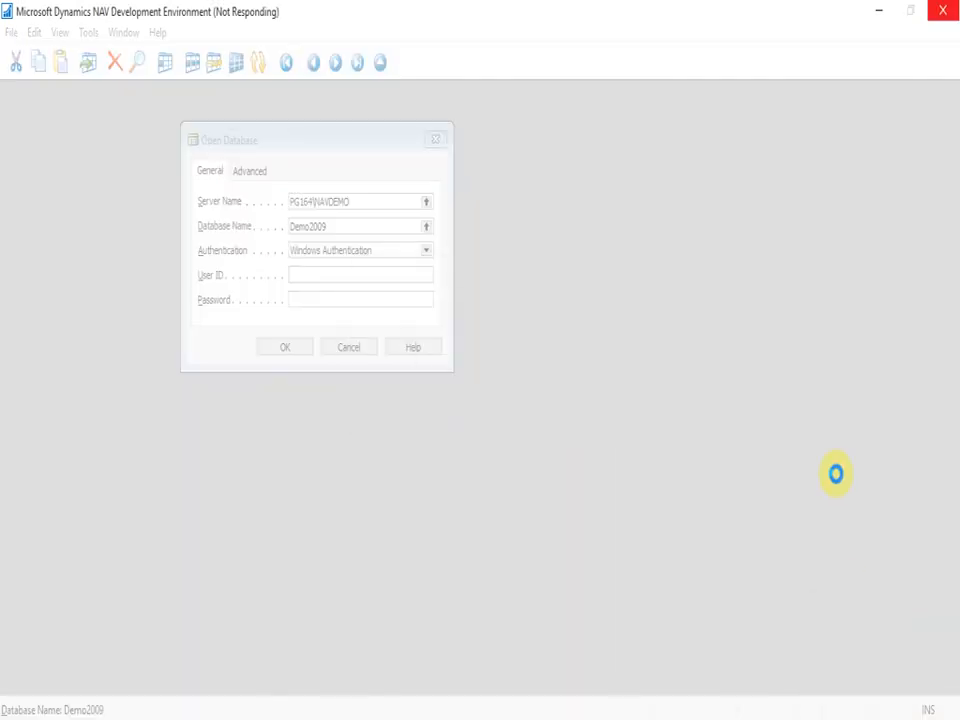
mouse_move(749, 419)
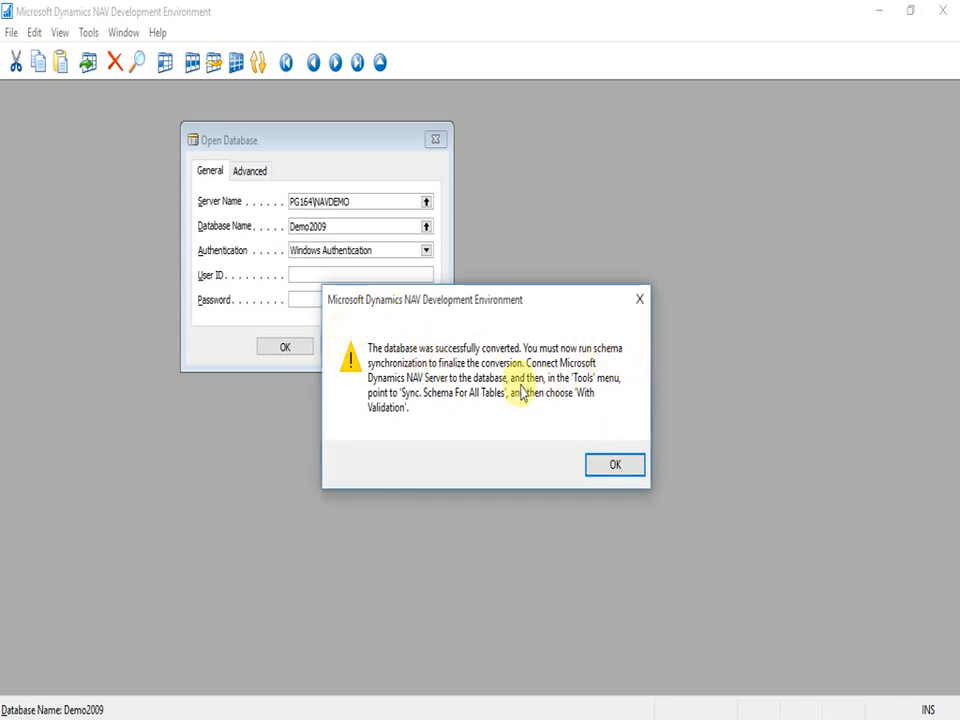
mouse_move(575, 405)
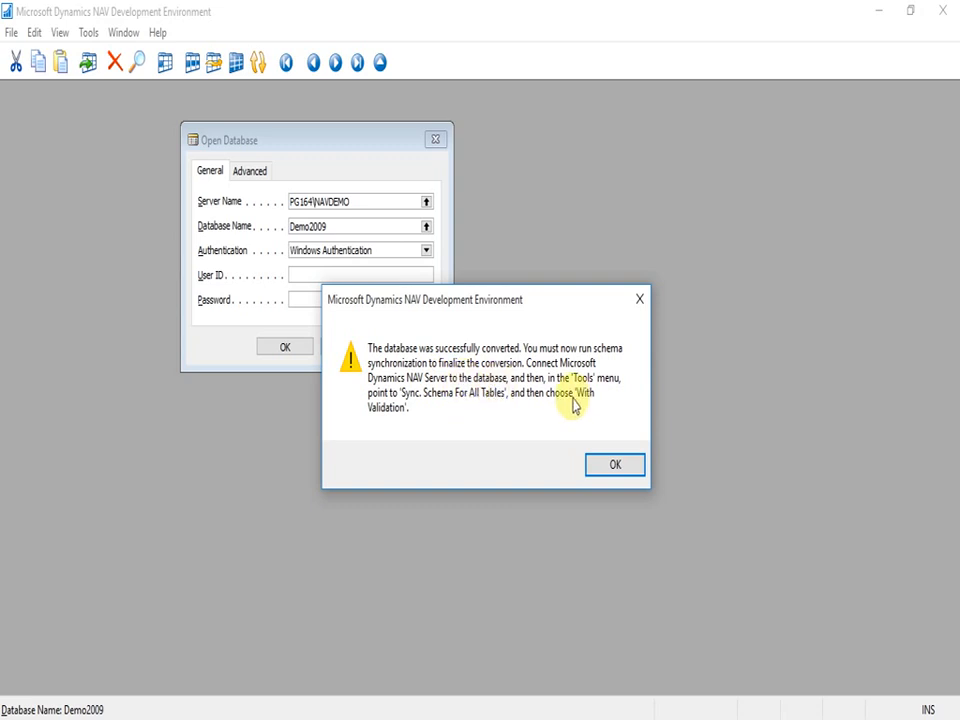
- Open converted Demo2009 and try syncing all table schemas with validation, dismissing the server error
left_click(615, 464)
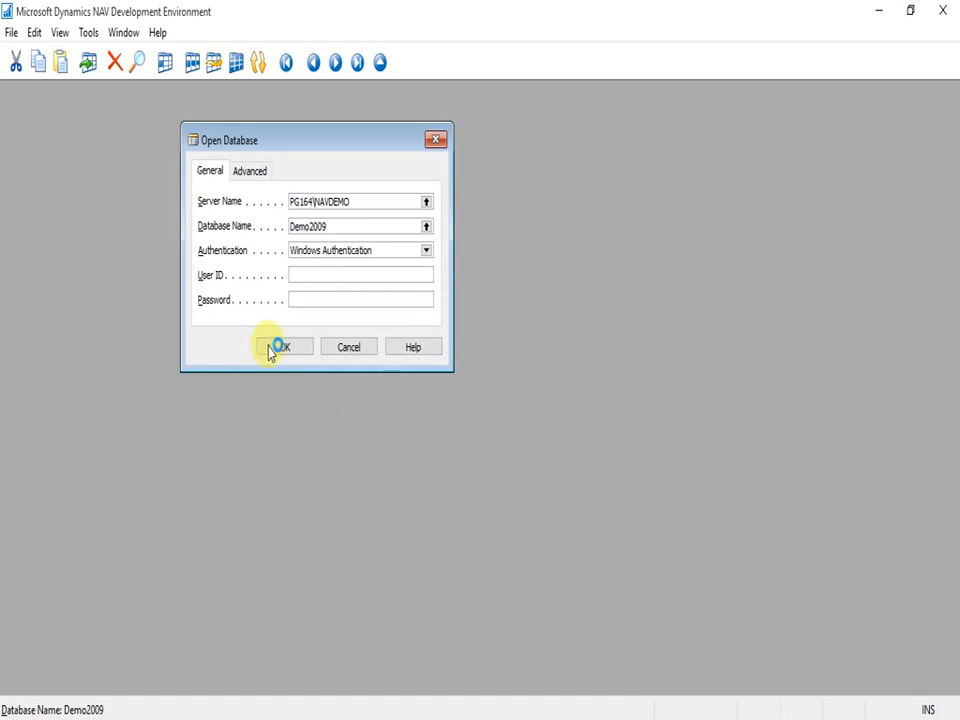
left_click(283, 346)
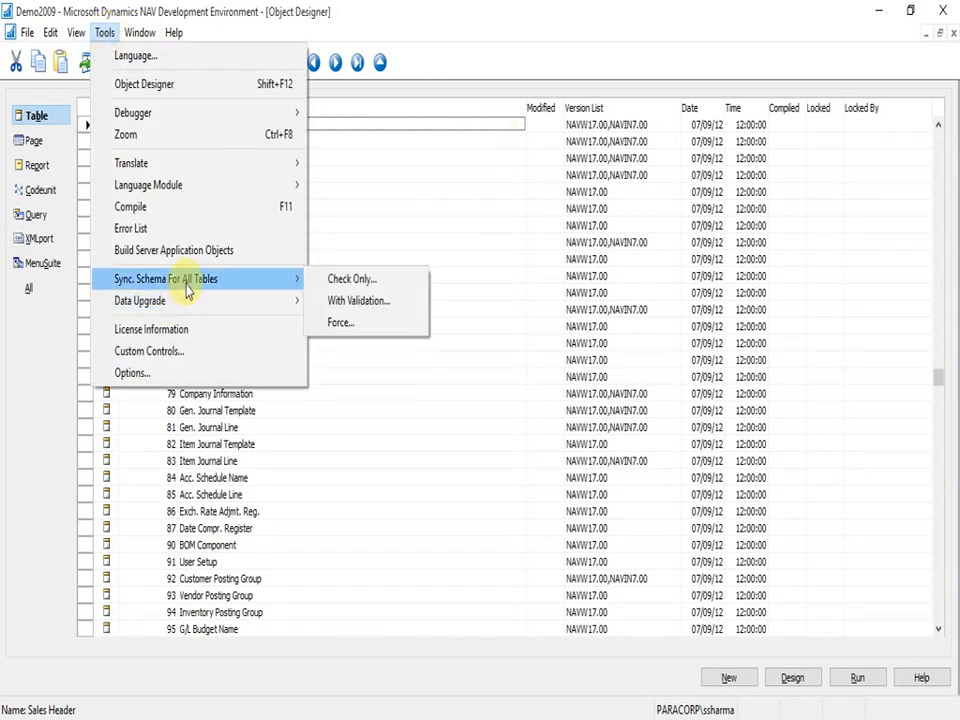
left_click(351, 279)
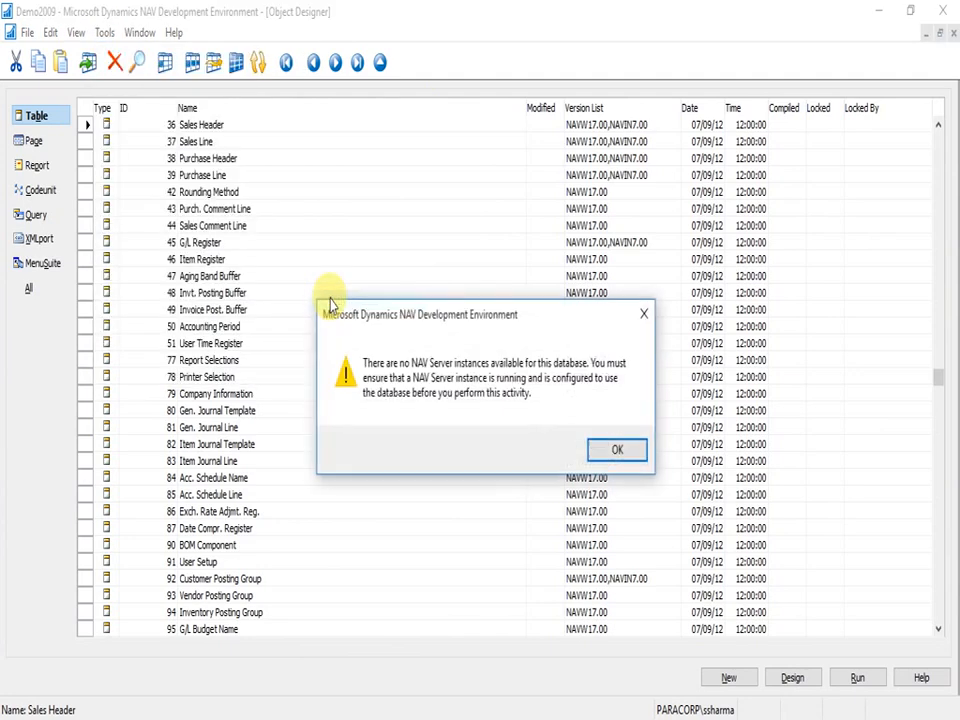
left_click(616, 449)
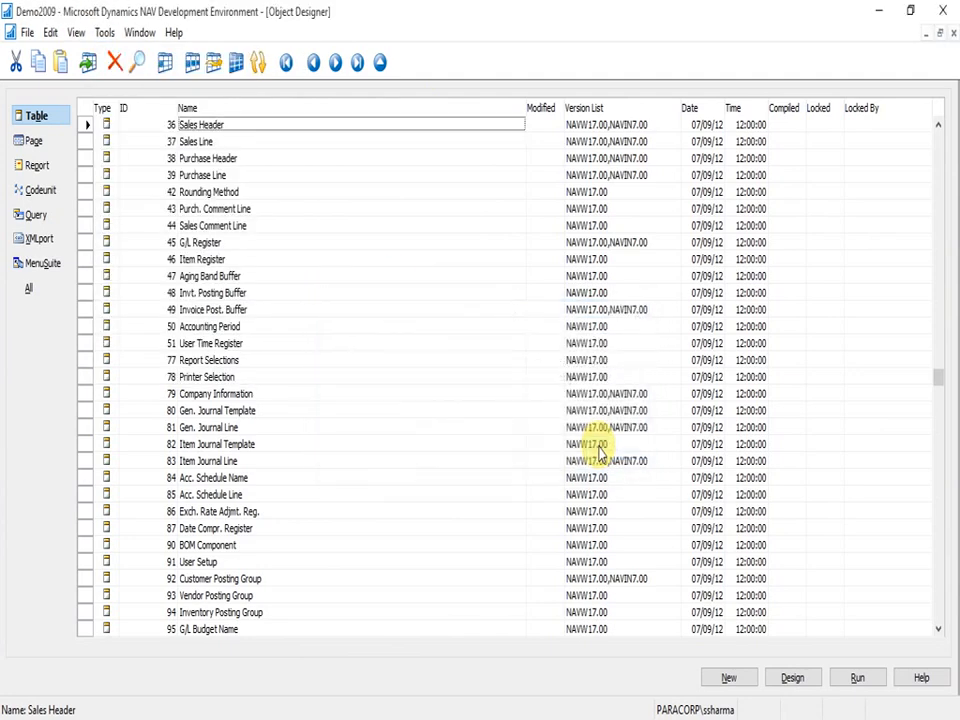
left_click(12, 710)
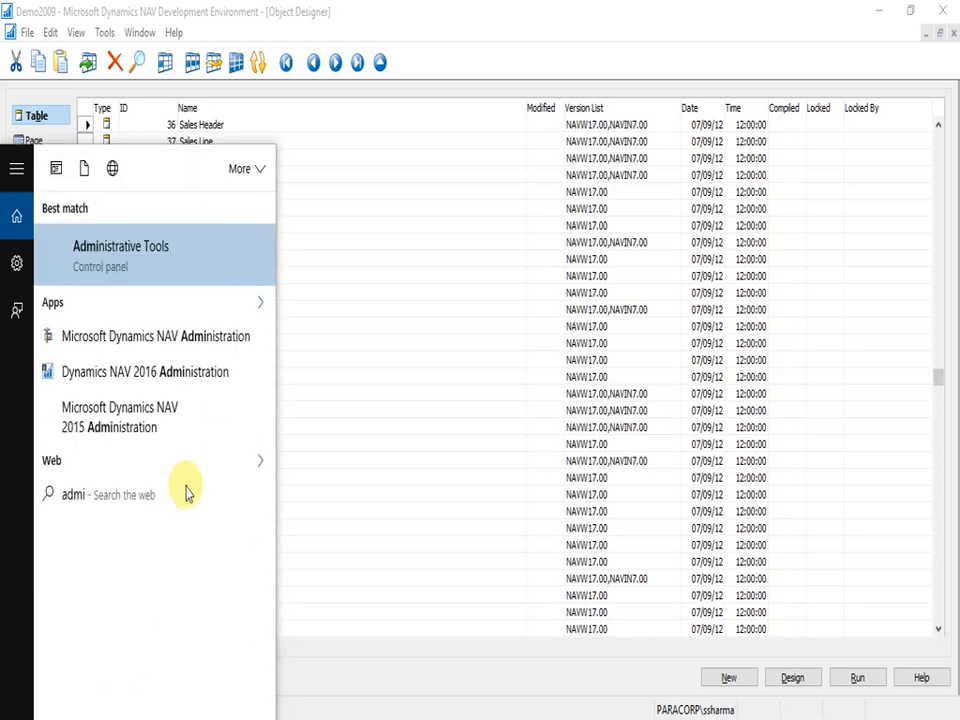
right_click(143, 371)
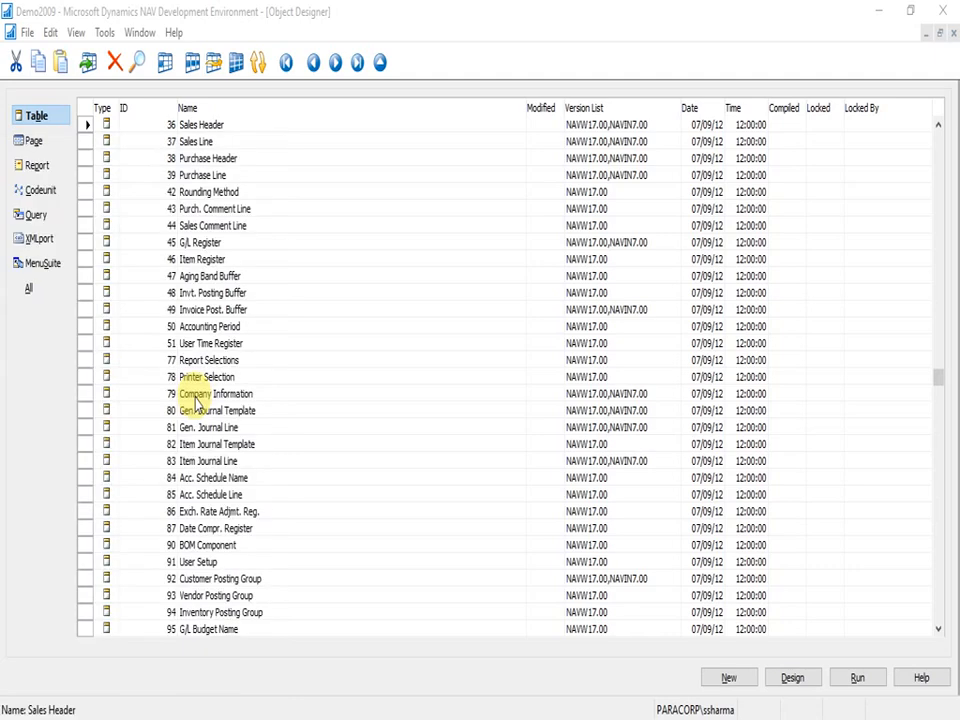
left_click(28, 288)
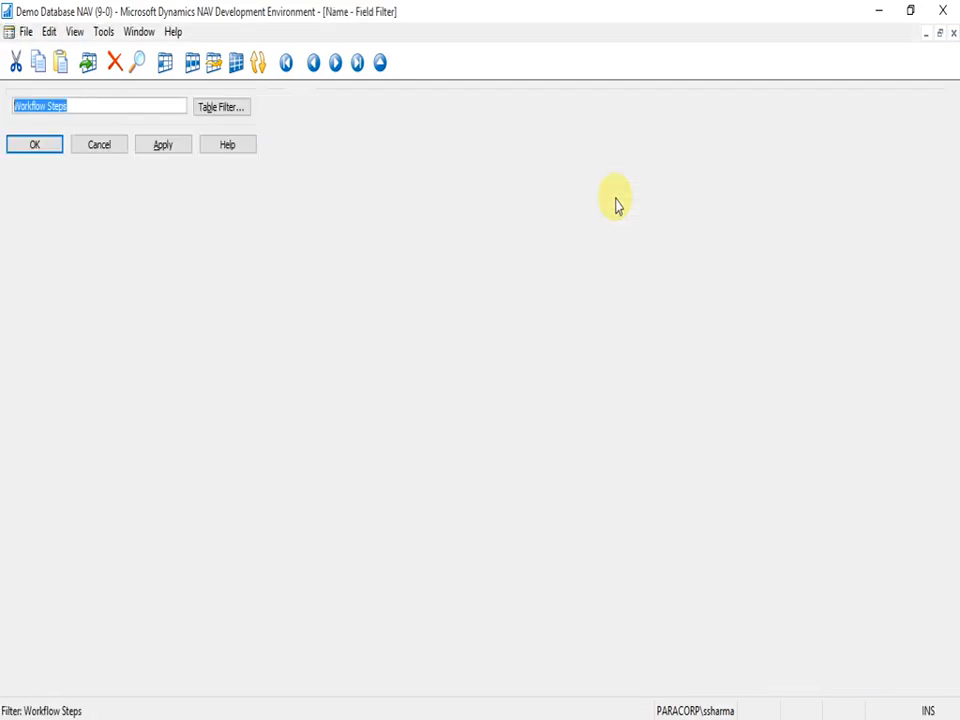
type("*@wo")
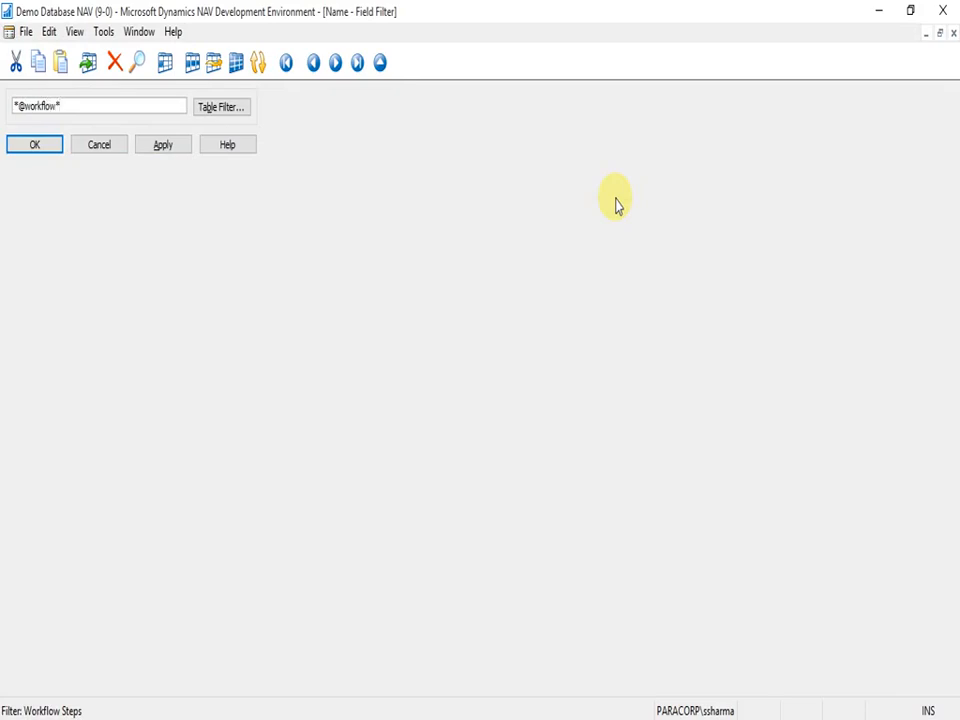
left_click(34, 144)
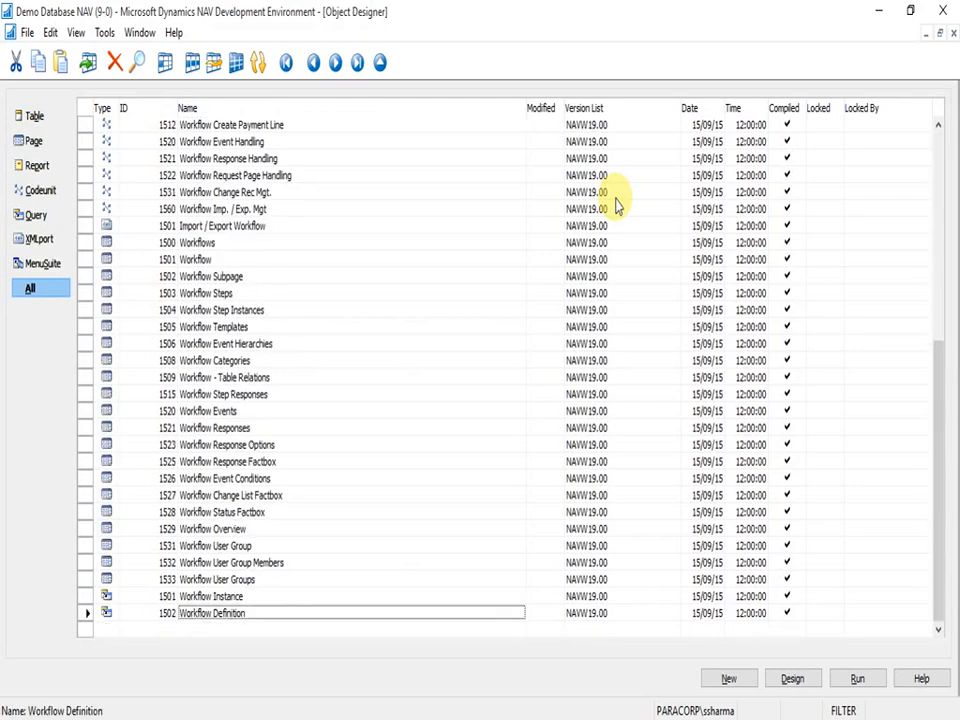
left_click(34, 140)
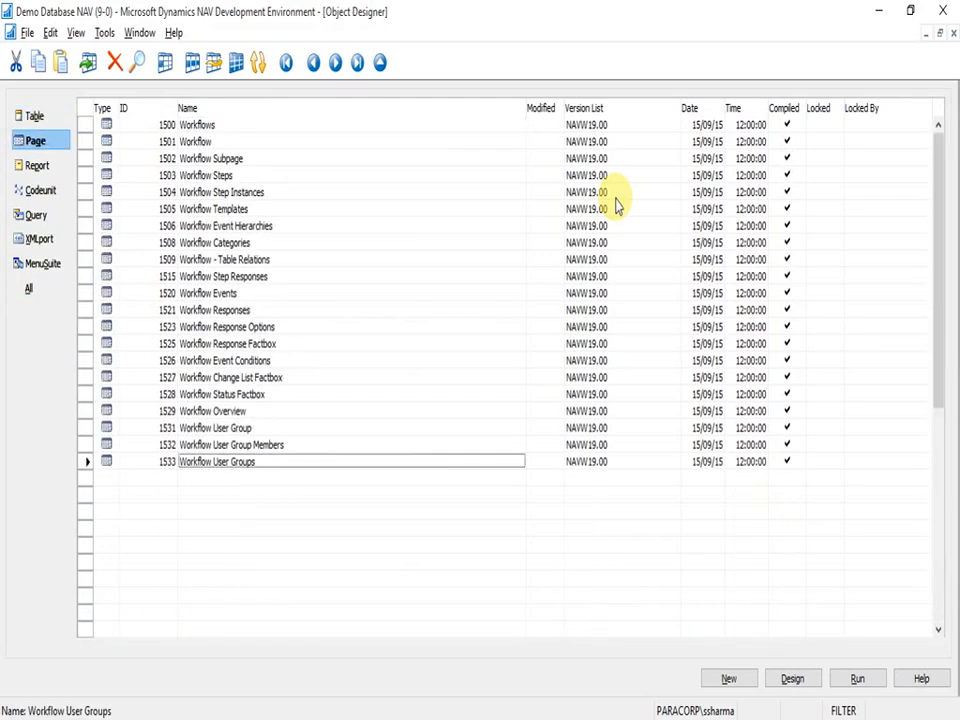
left_click(41, 190)
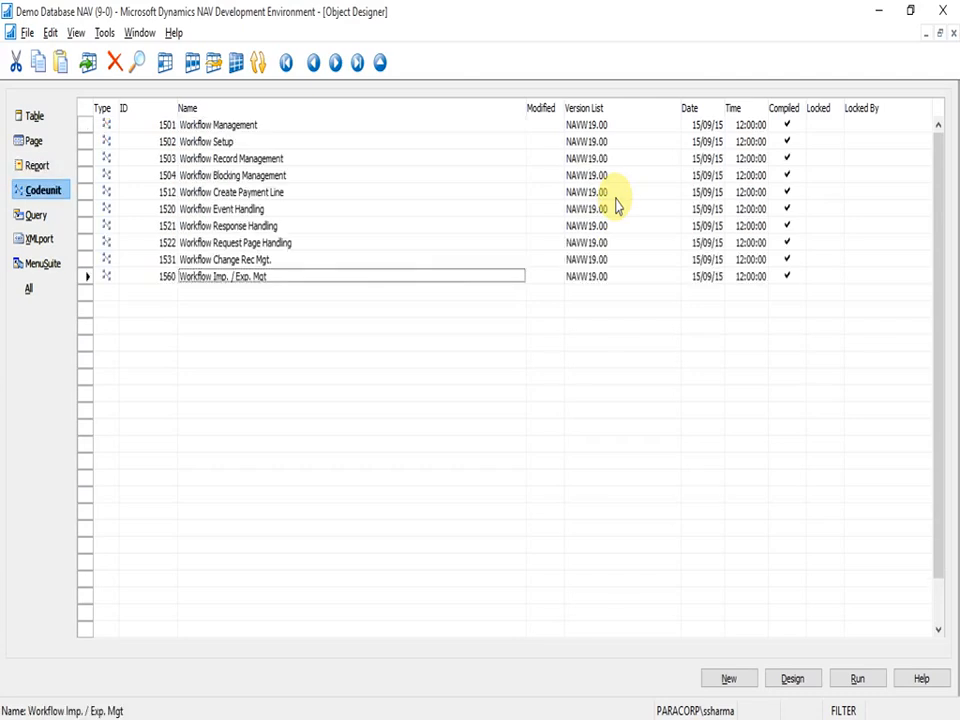
left_click(36, 214)
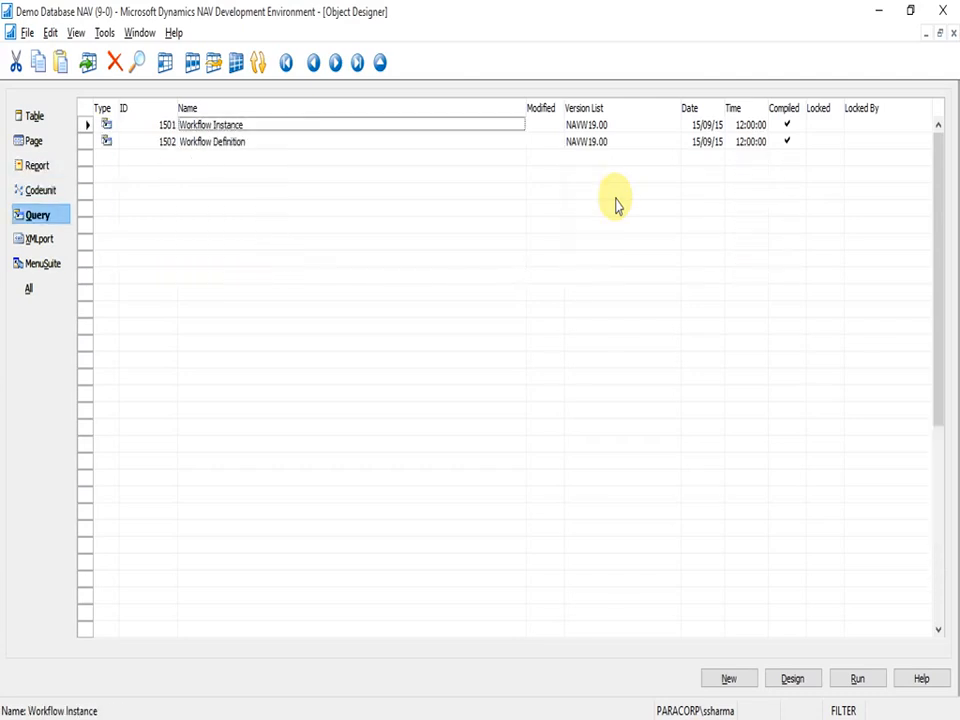
- Select all workflow objects and export them as Workflow_2016.fob
left_click(76, 33)
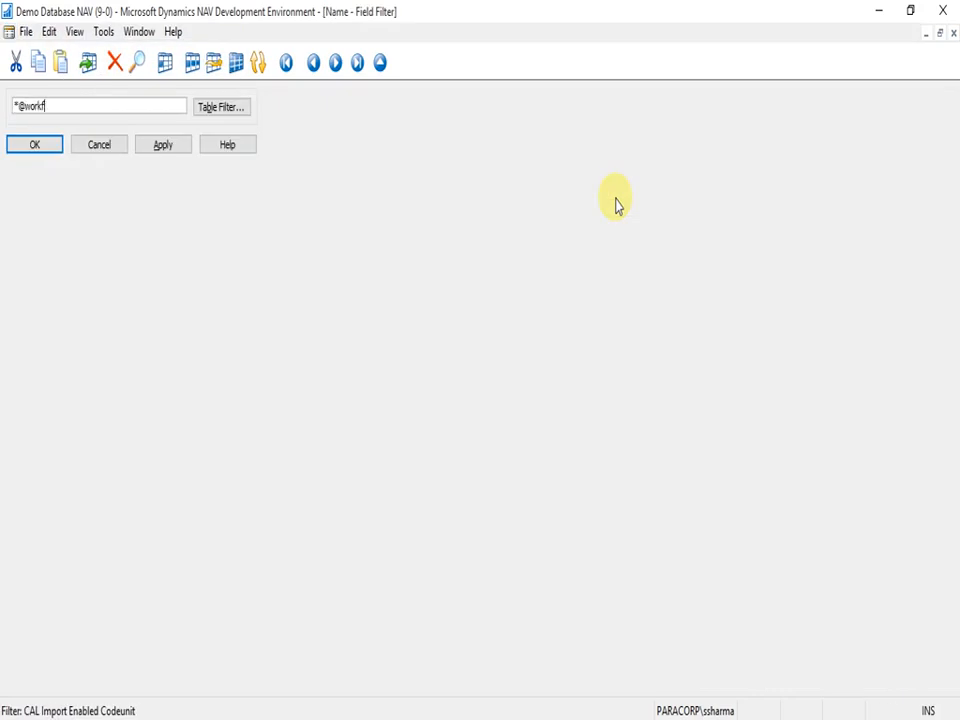
left_click(34, 144)
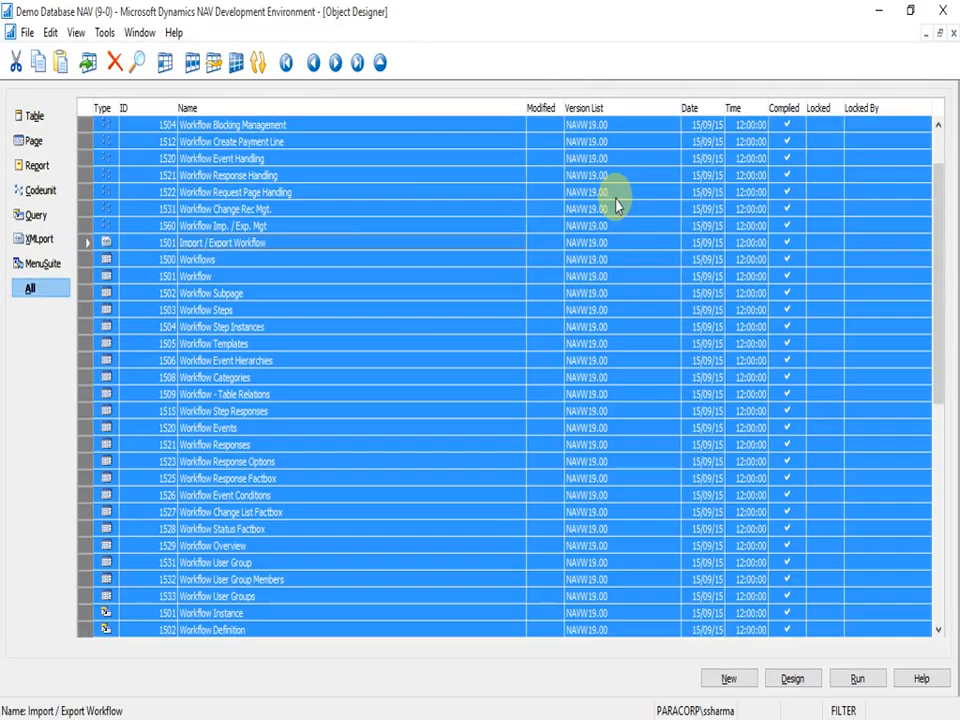
left_click(27, 32)
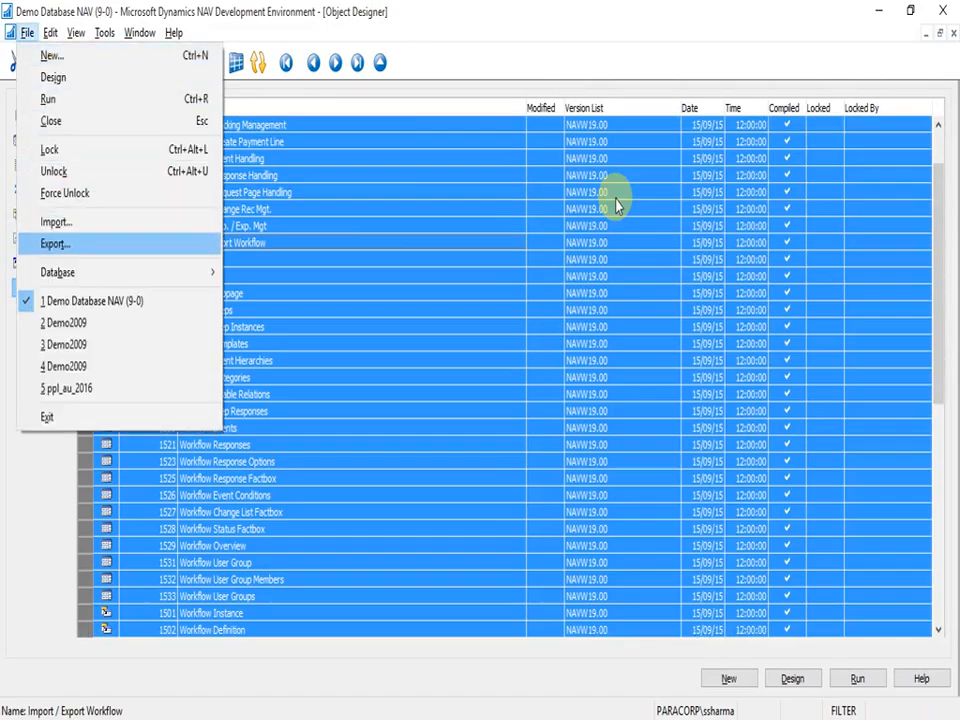
left_click(54, 243)
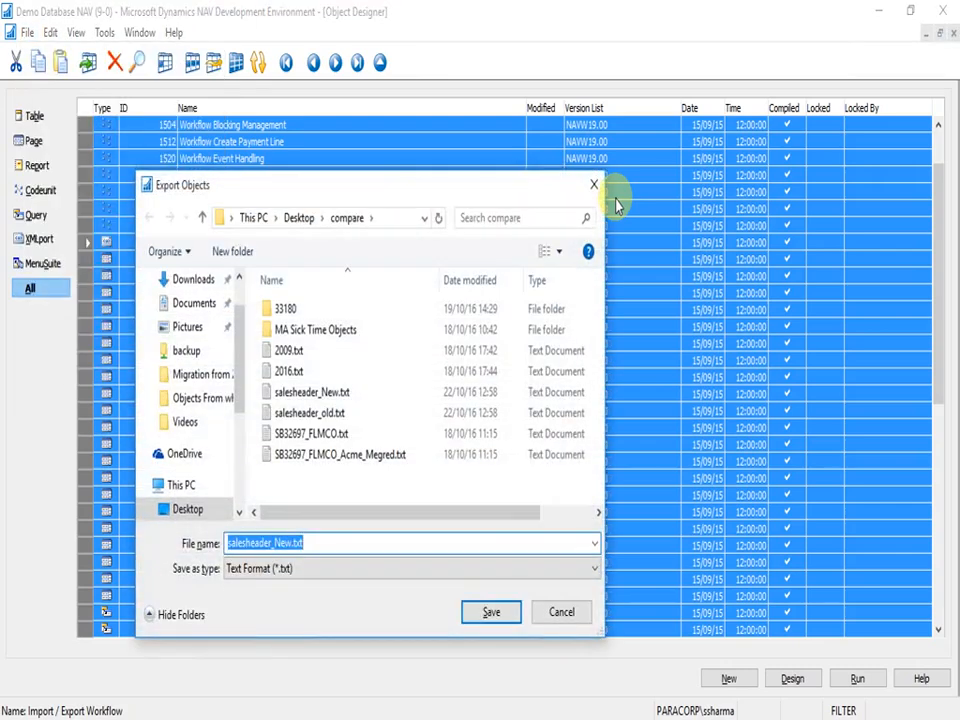
mouse_move(380, 252)
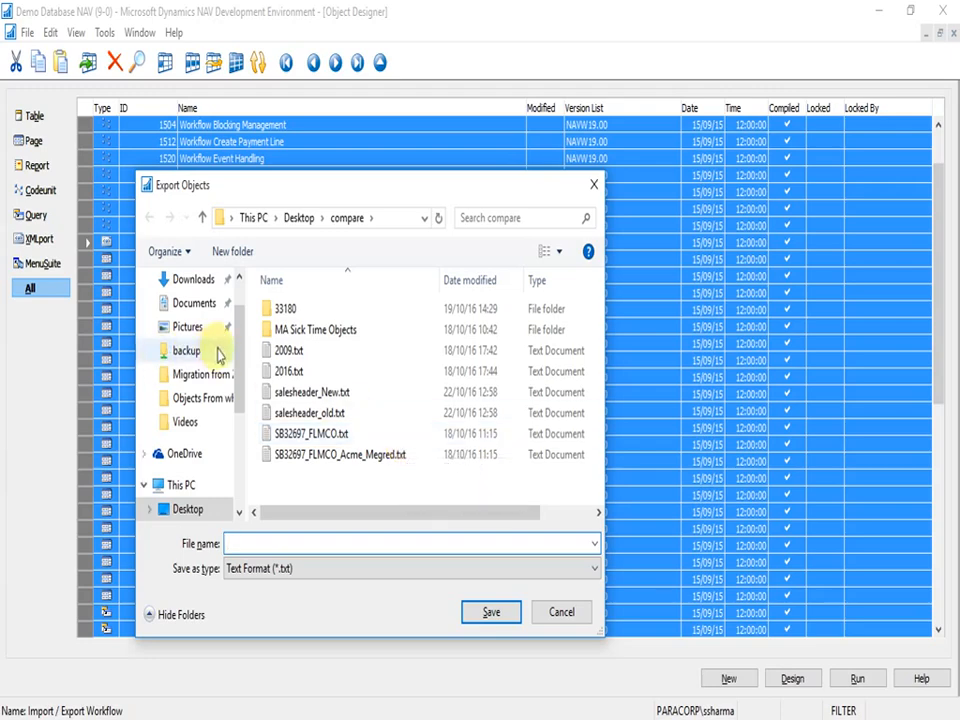
type("W")
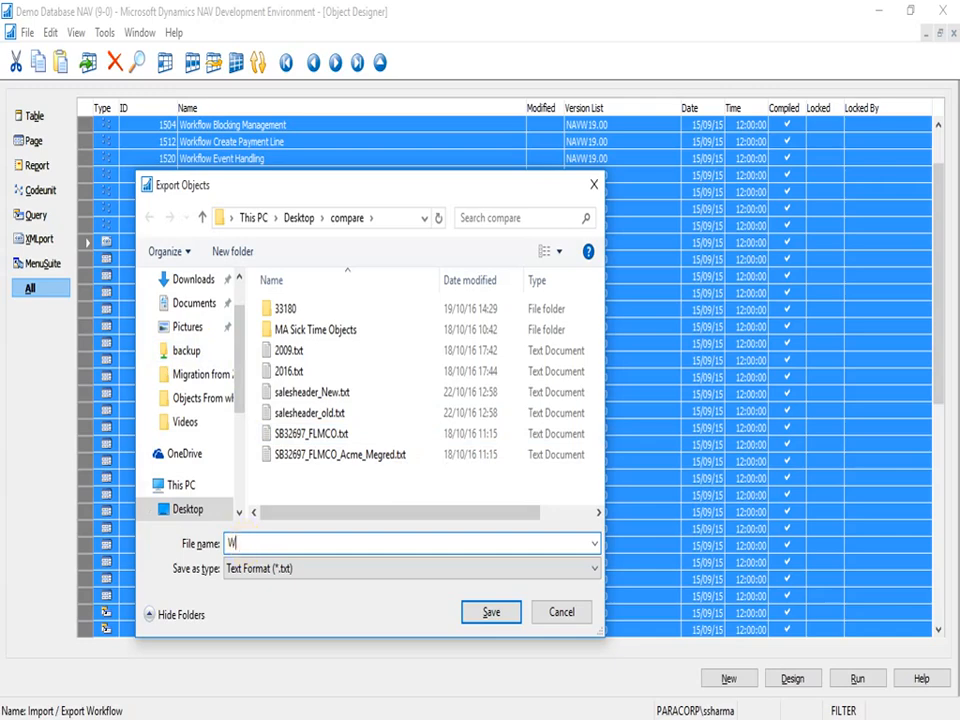
type("orkflow_2")
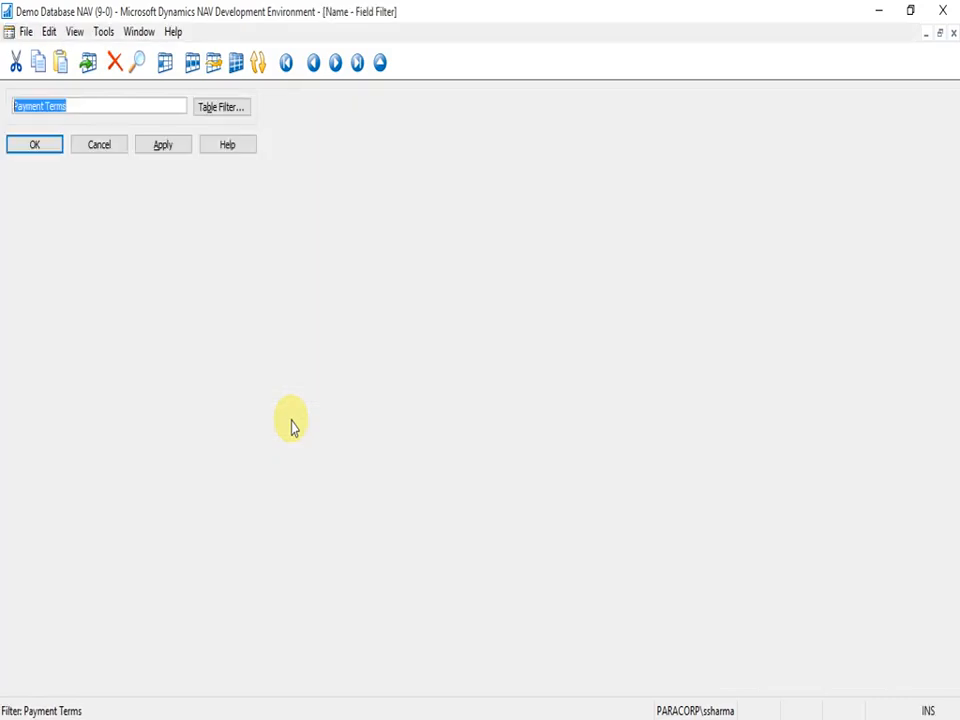
type("*@report")
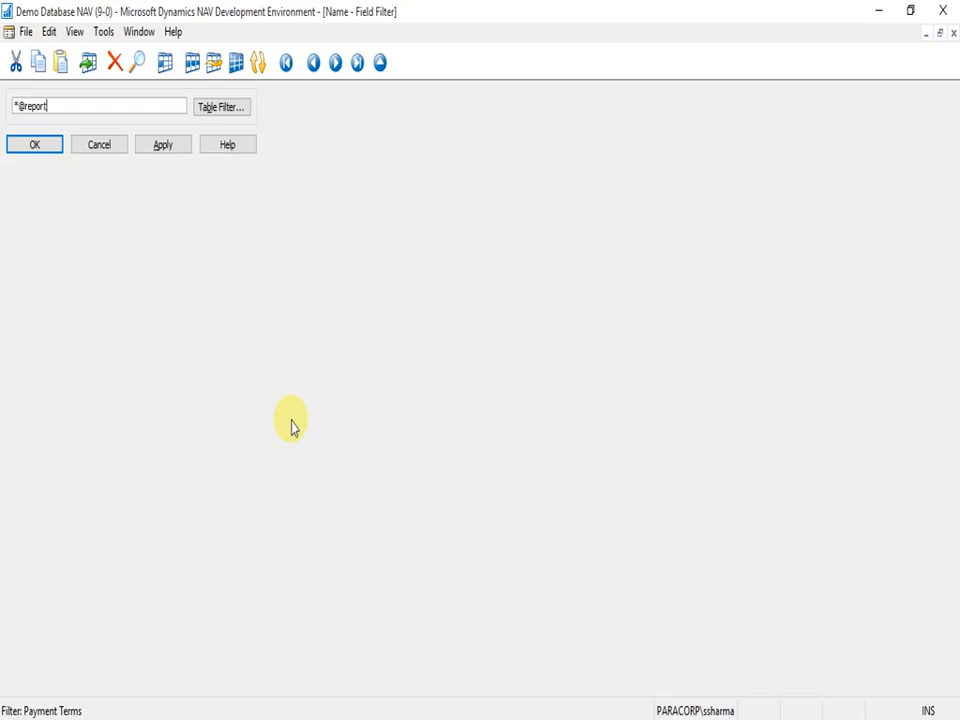
left_click(34, 144)
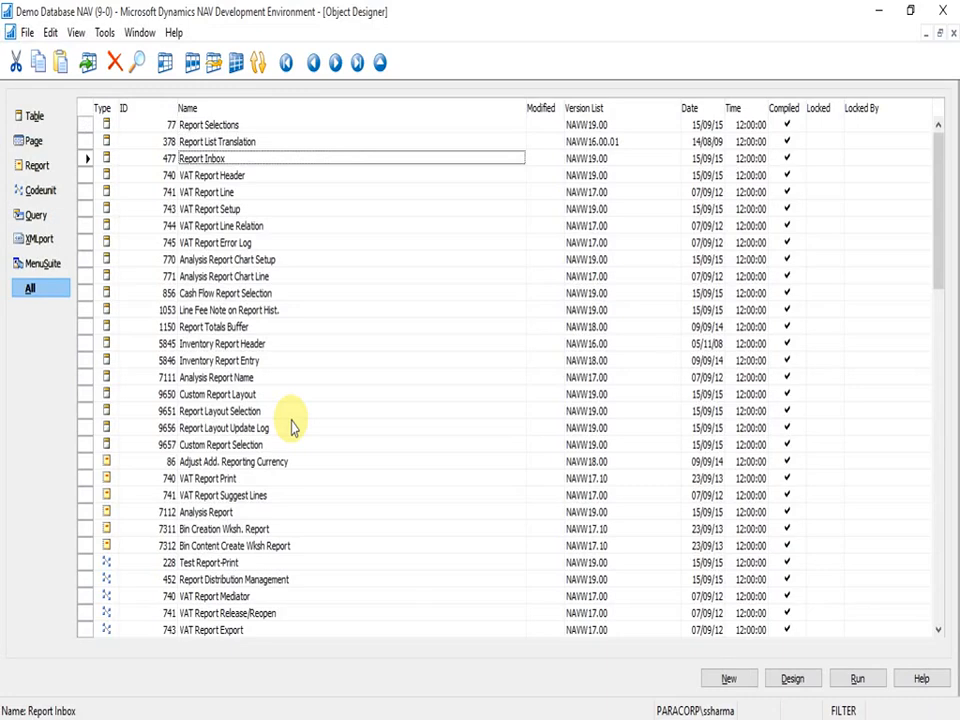
left_click(34, 140)
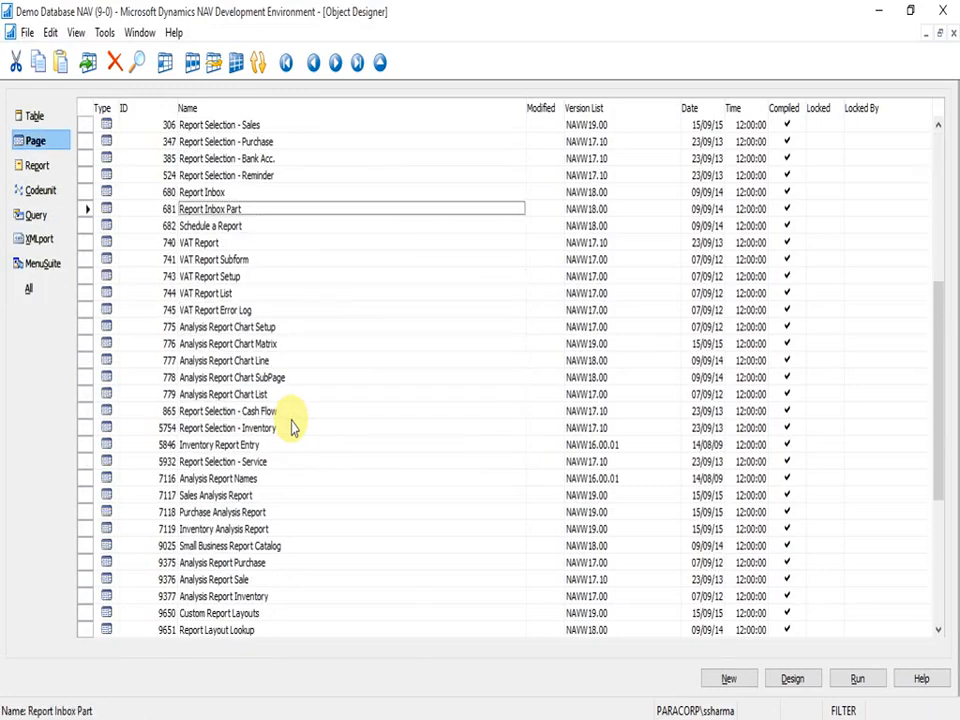
left_click(200, 191)
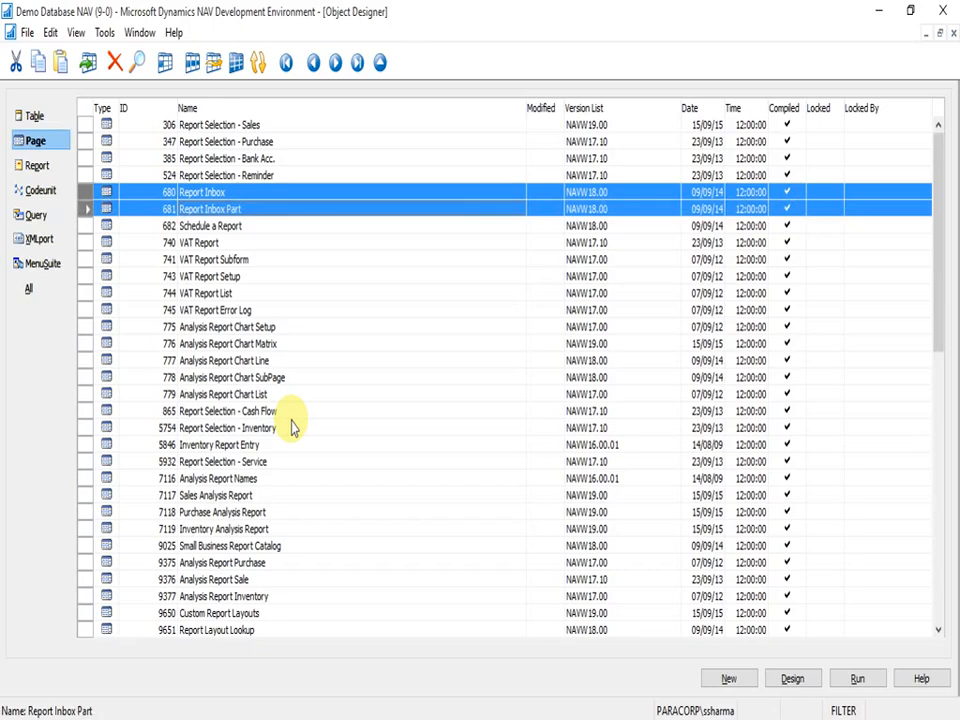
left_click(200, 191)
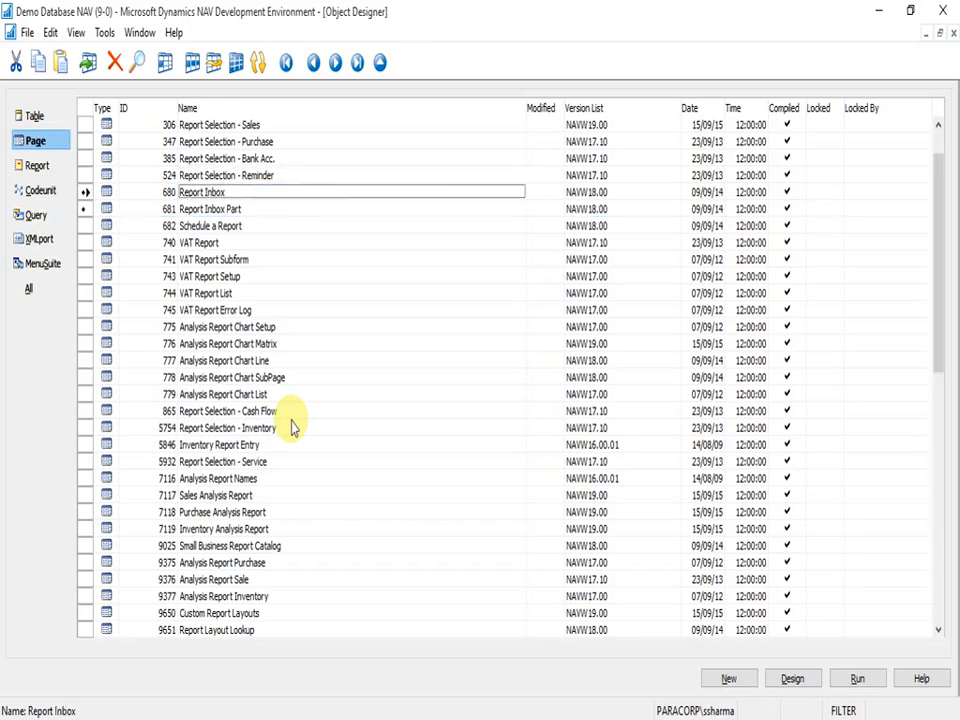
left_click(35, 115)
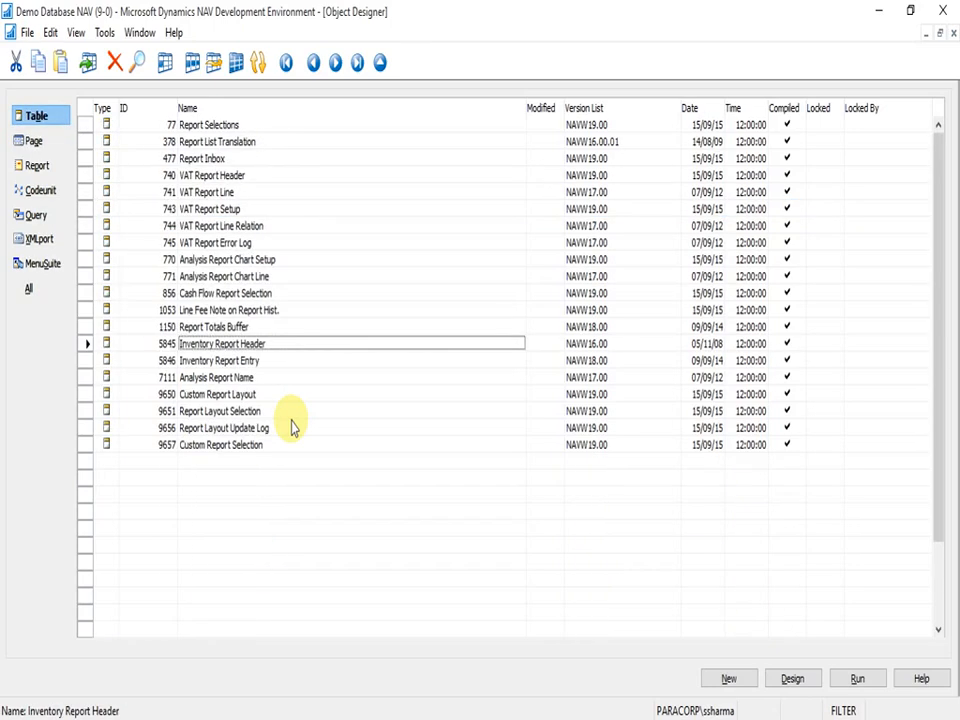
left_click(224, 293)
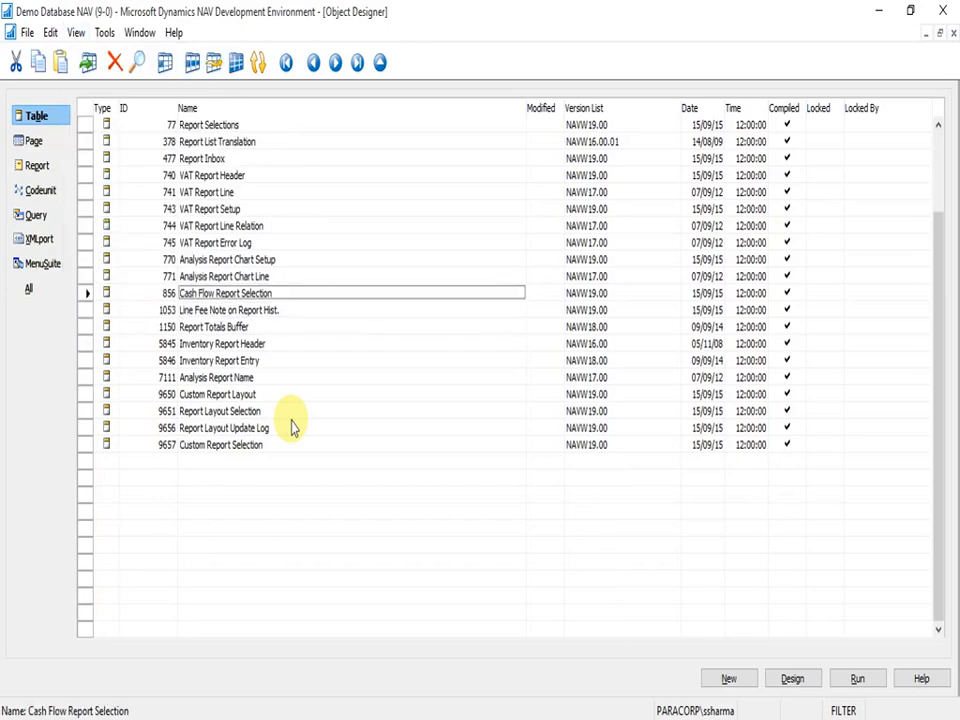
left_click(217, 141)
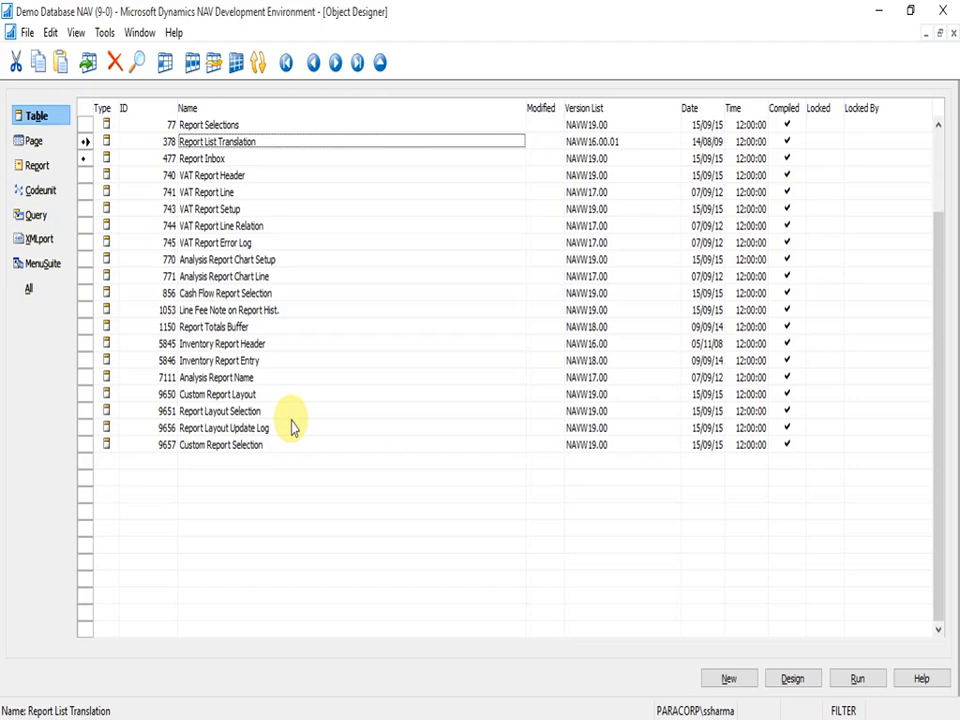
- Show only marked objects, export them as Report_Inbox_2016.fob, and close Object Designer
left_click(33, 140)
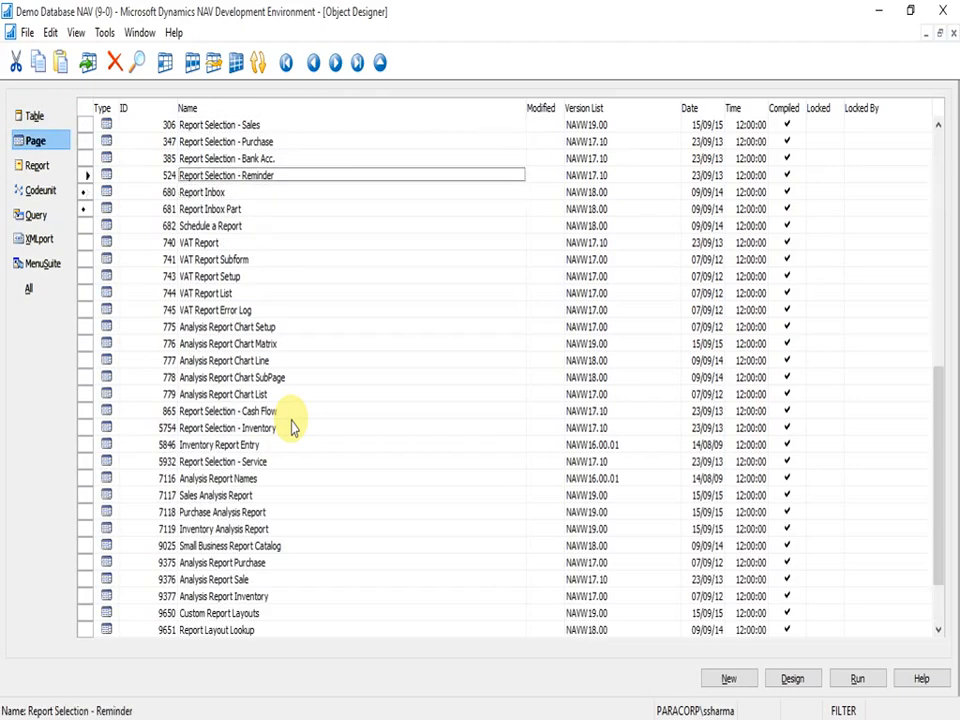
left_click(40, 190)
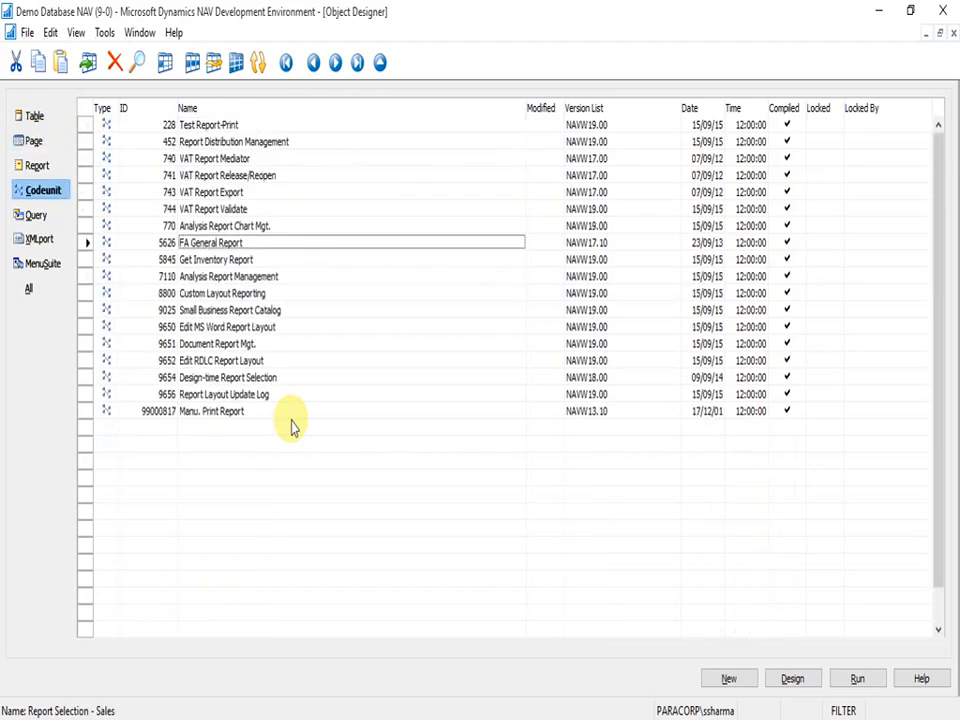
left_click(210, 242)
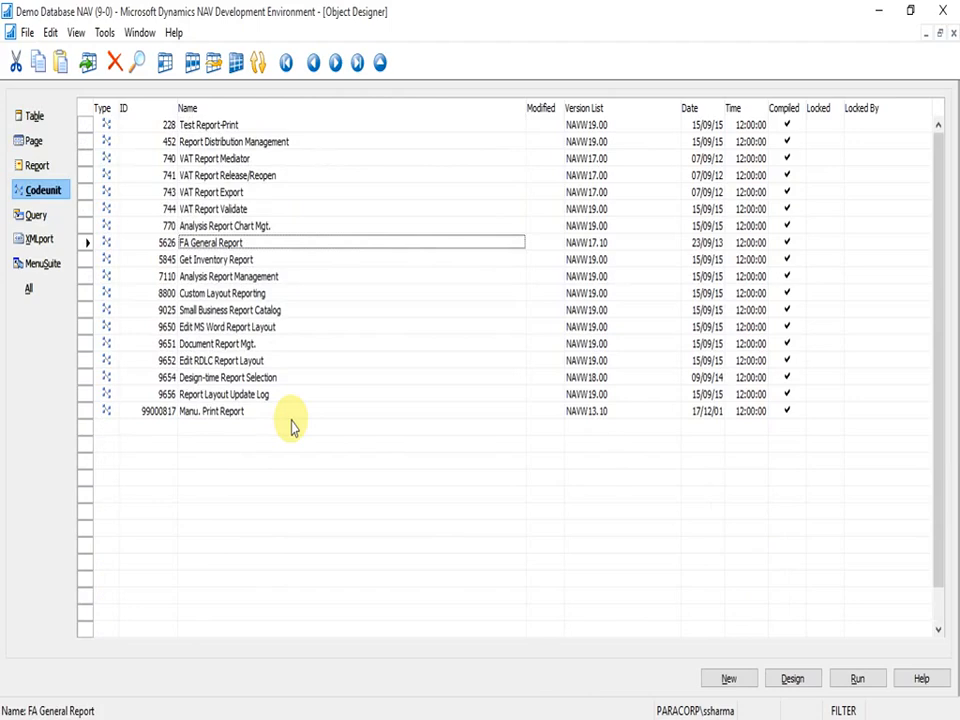
left_click(37, 214)
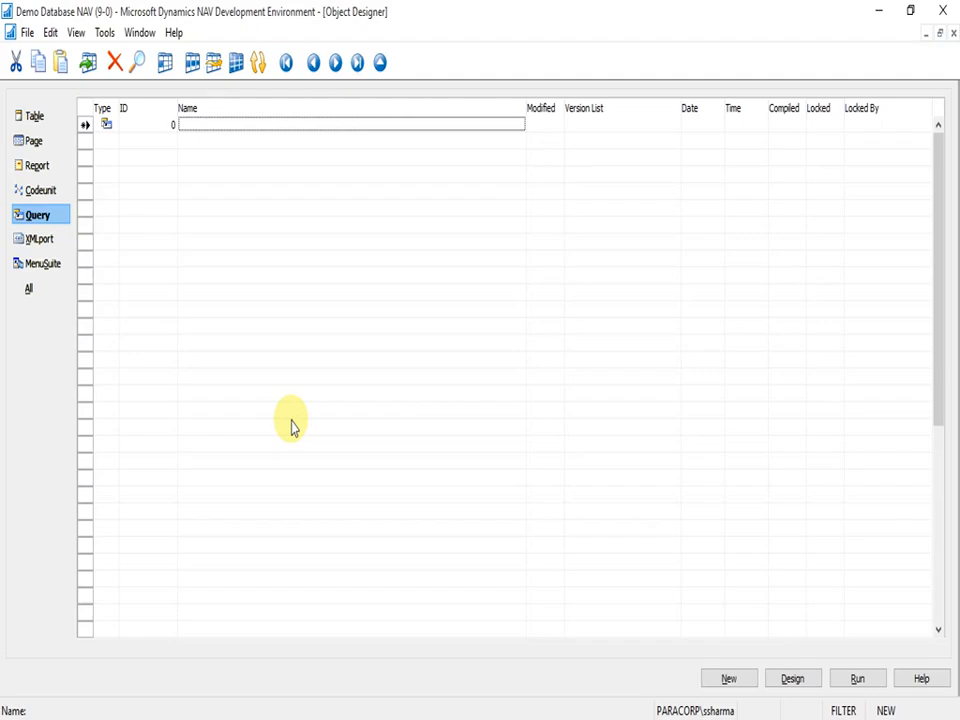
left_click(40, 238)
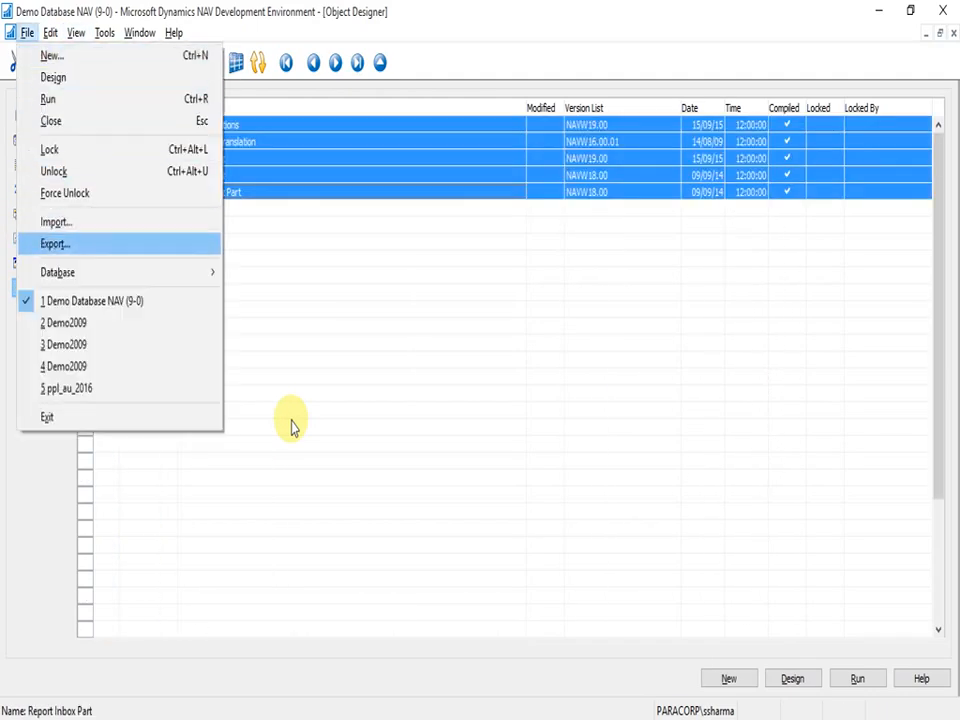
left_click(54, 243)
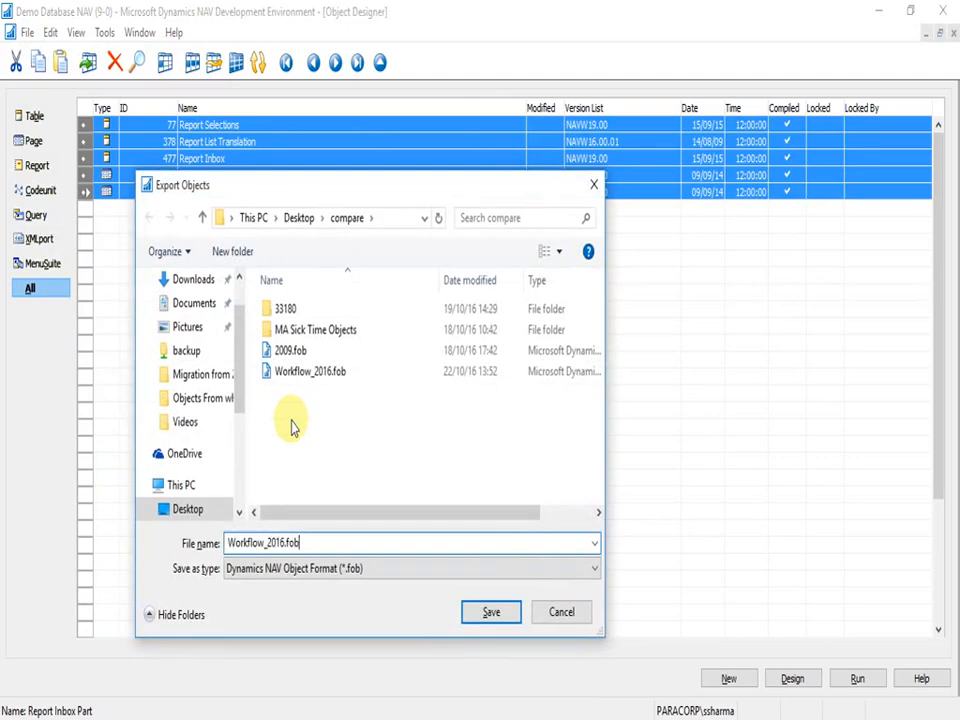
type("Rl_2016.fob")
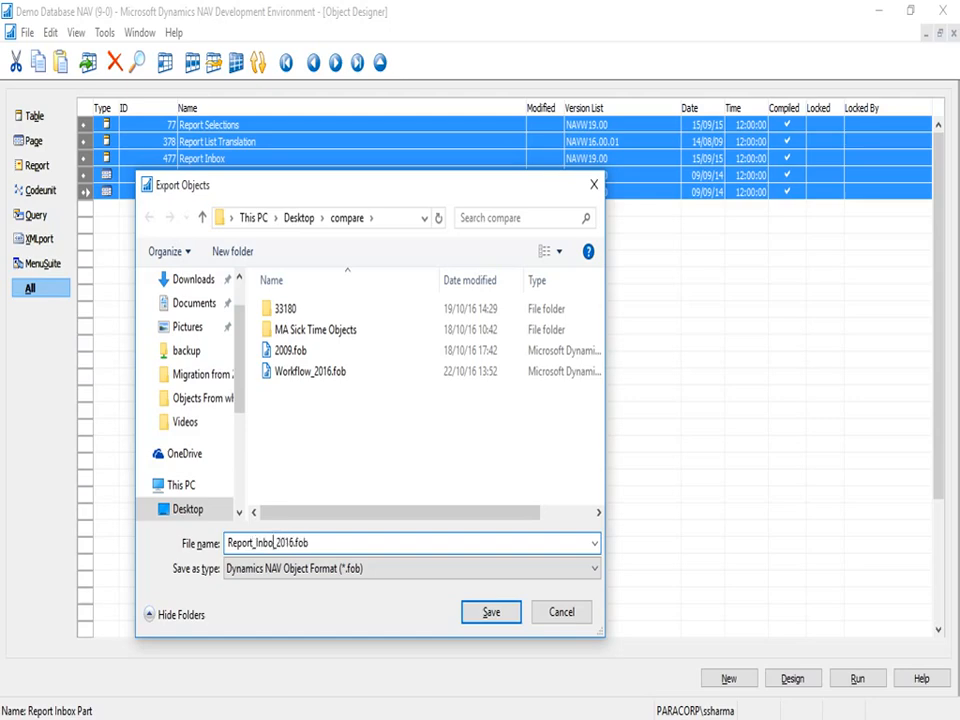
left_click(490, 611)
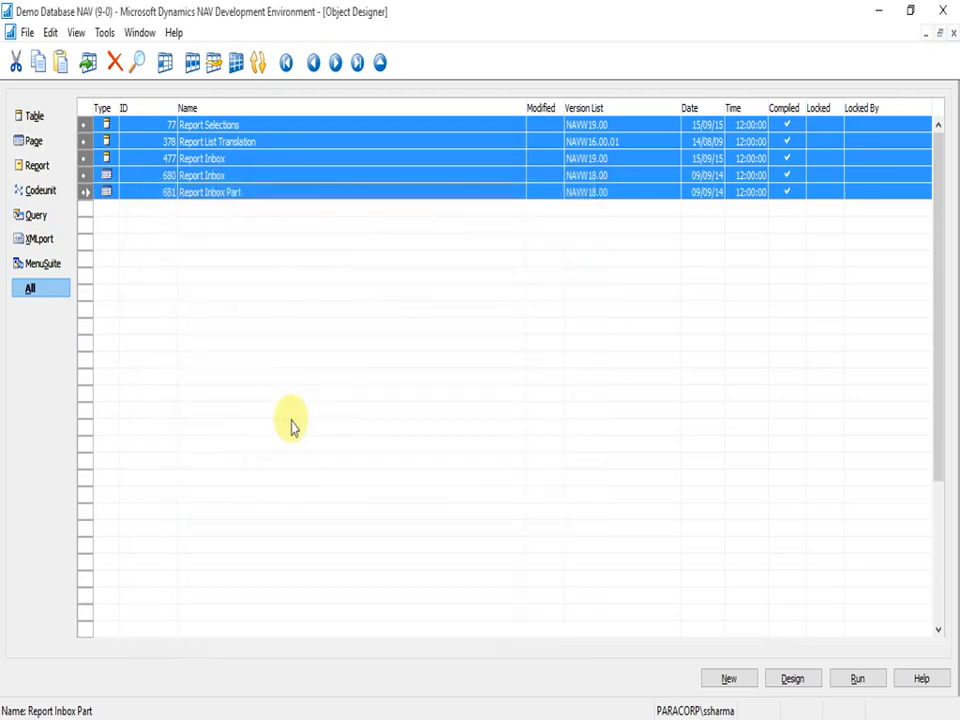
left_click(11, 33)
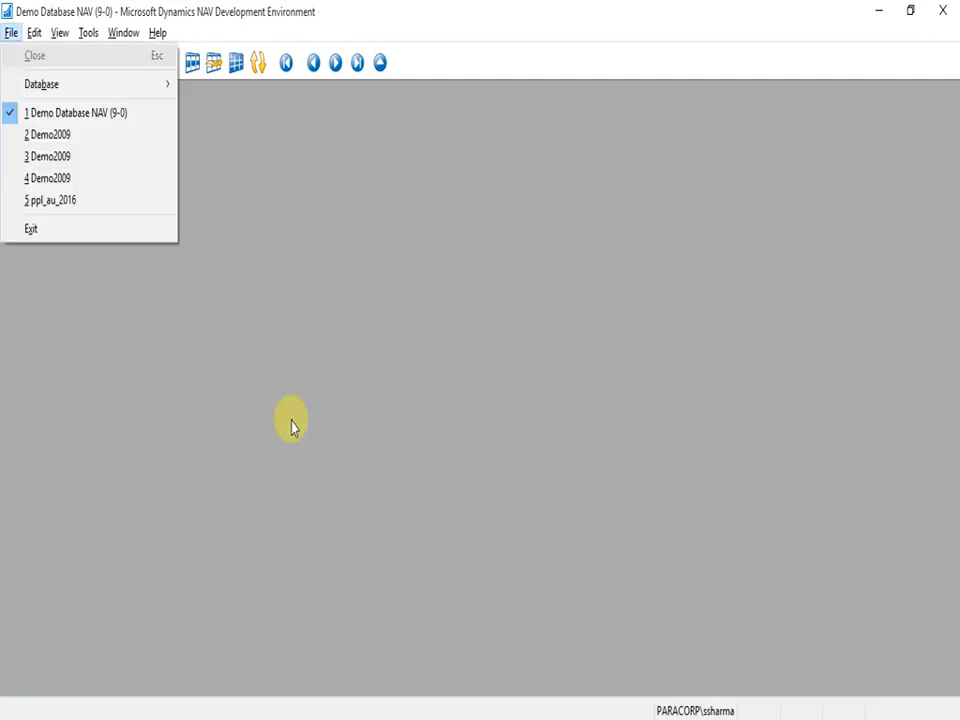
- Import Workflow_2016.fob and Report_Inbox_2016.fob into Demo2009, postponing schema synchronization
left_click(52, 134)
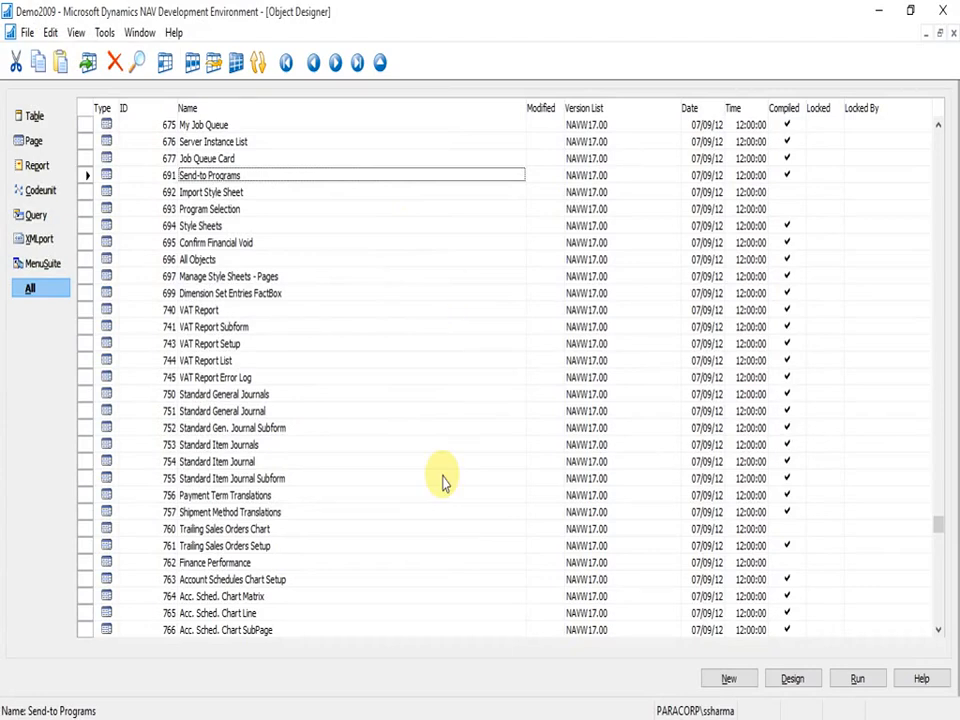
left_click(27, 33)
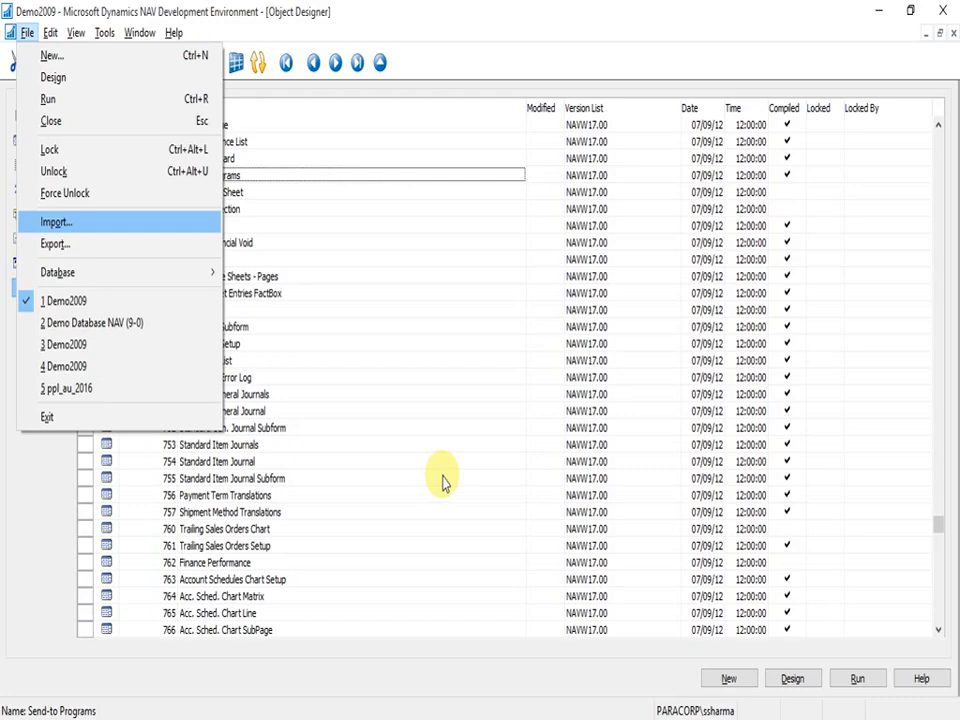
left_click(55, 222)
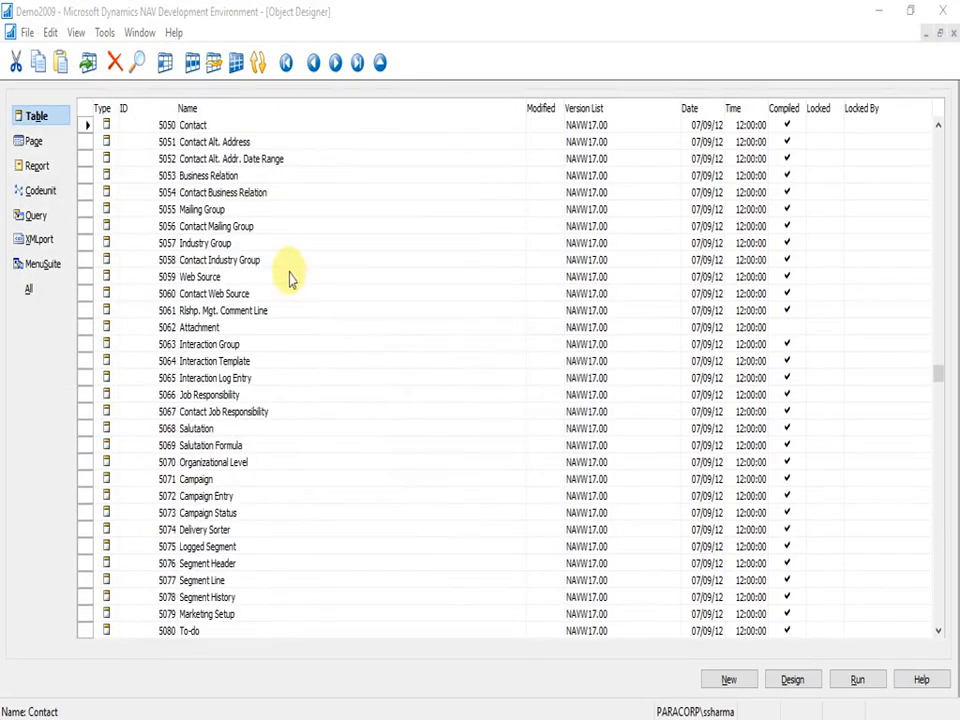
left_click(27, 32)
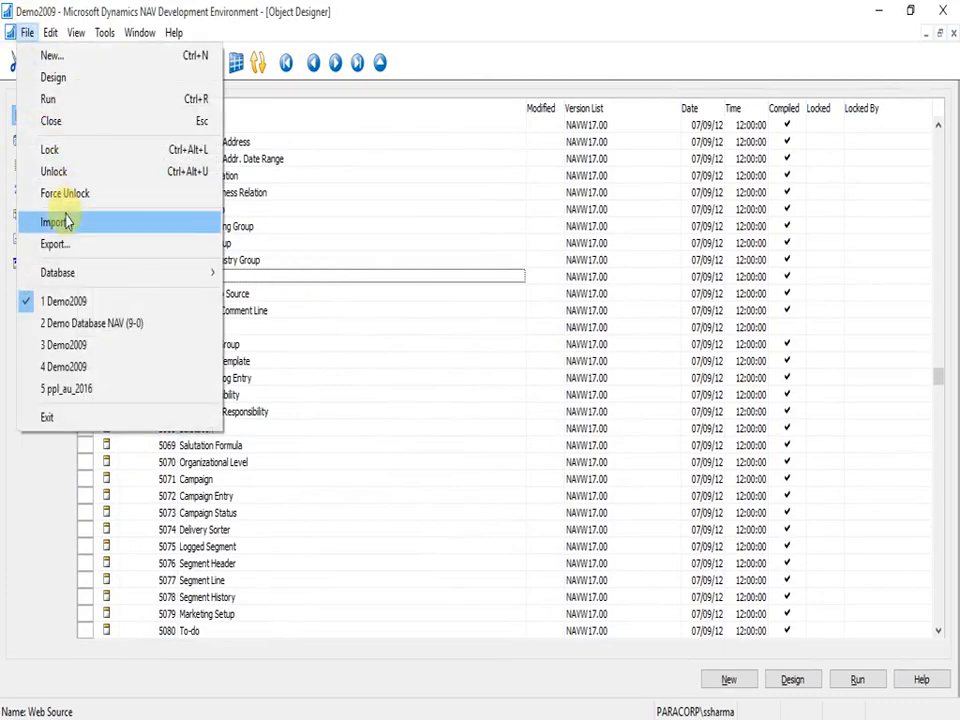
left_click(54, 222)
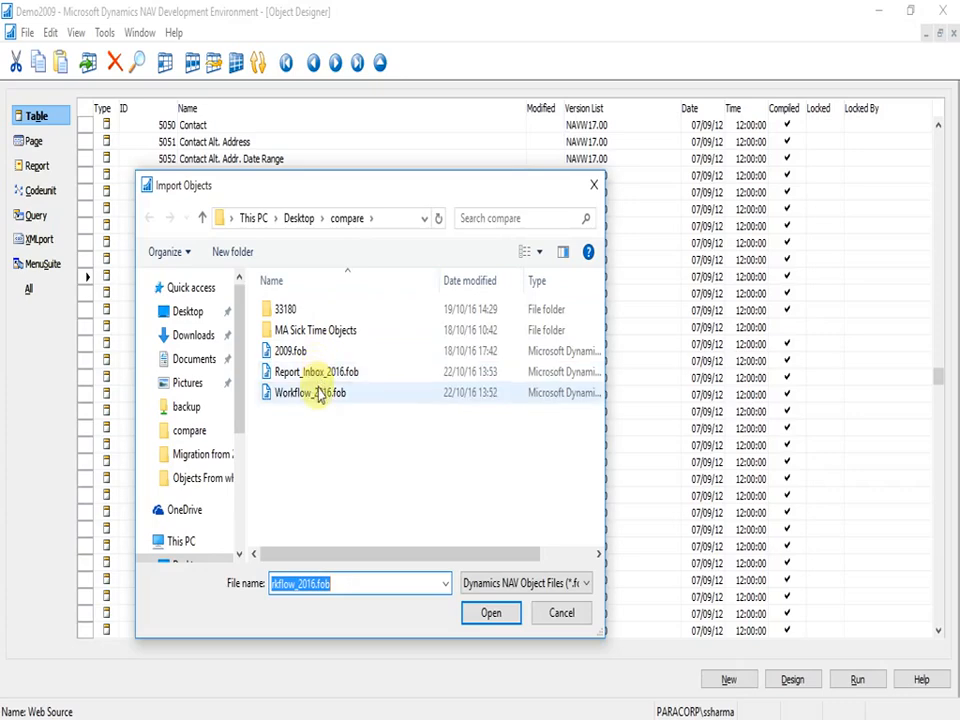
left_click(491, 613)
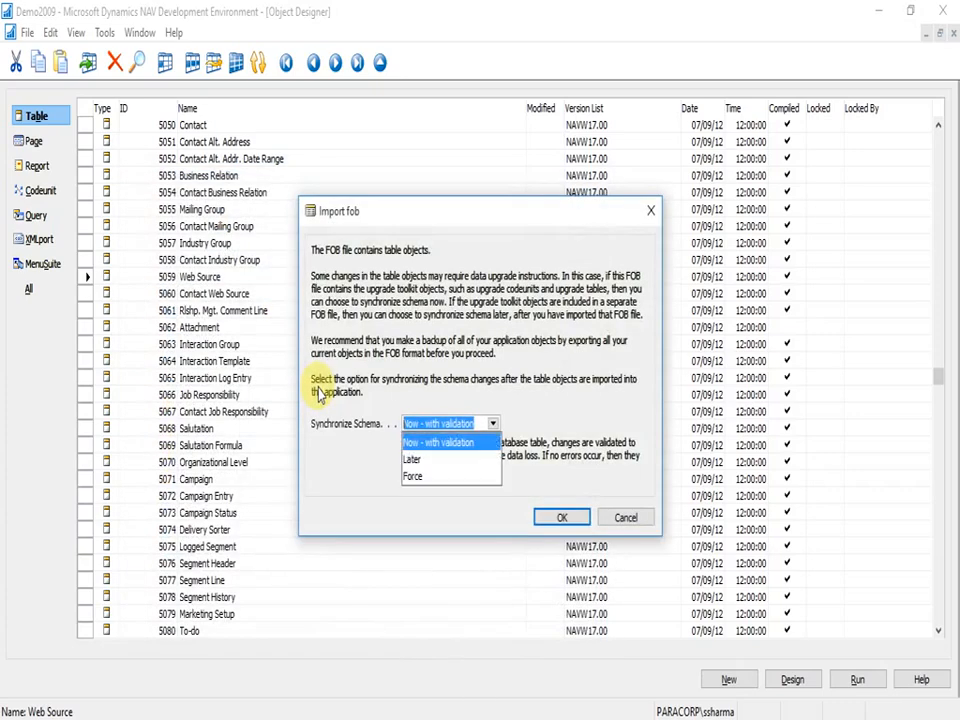
left_click(412, 458)
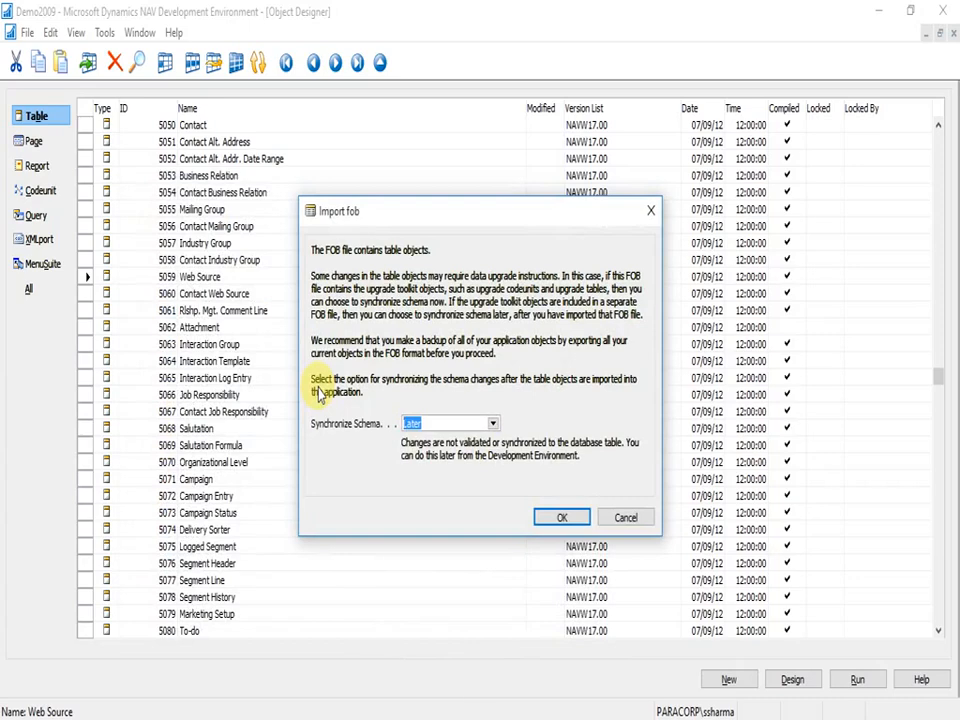
left_click(561, 517)
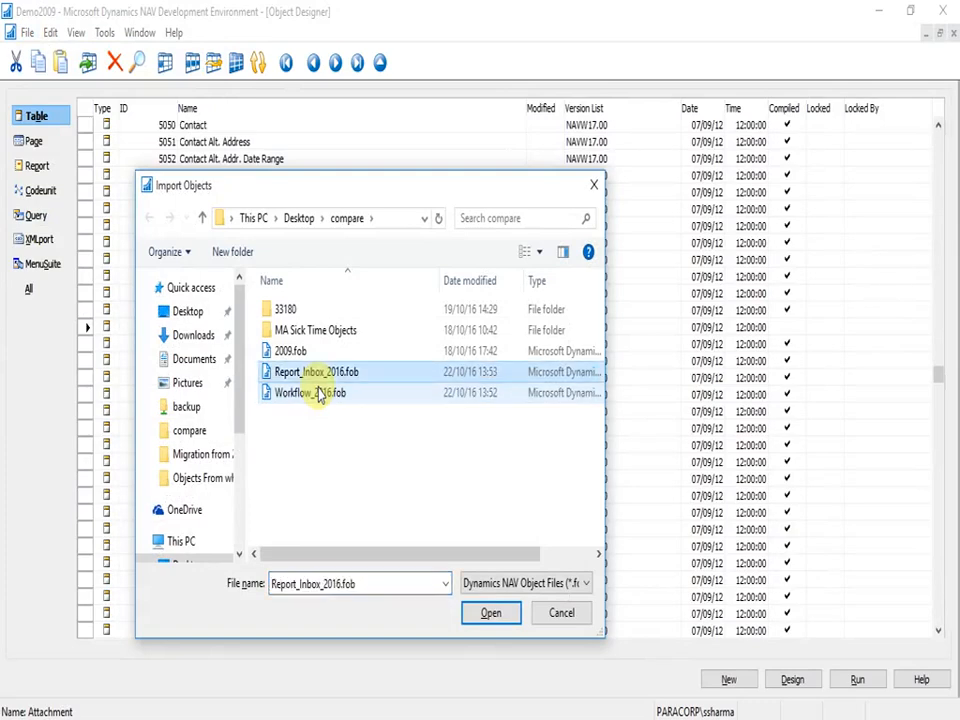
left_click(490, 612)
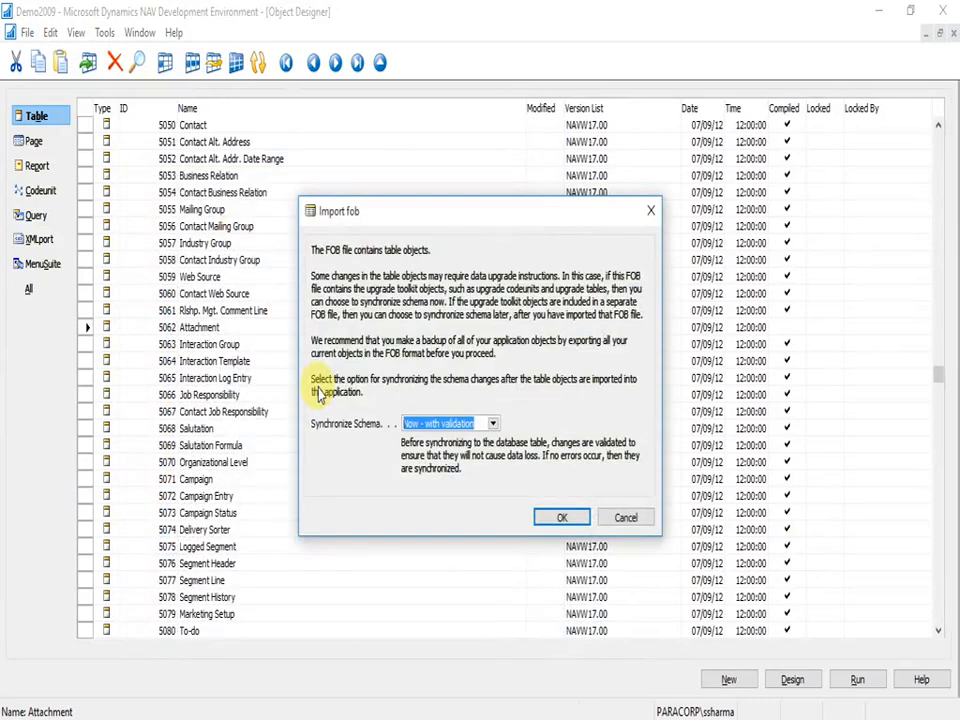
left_click(561, 517)
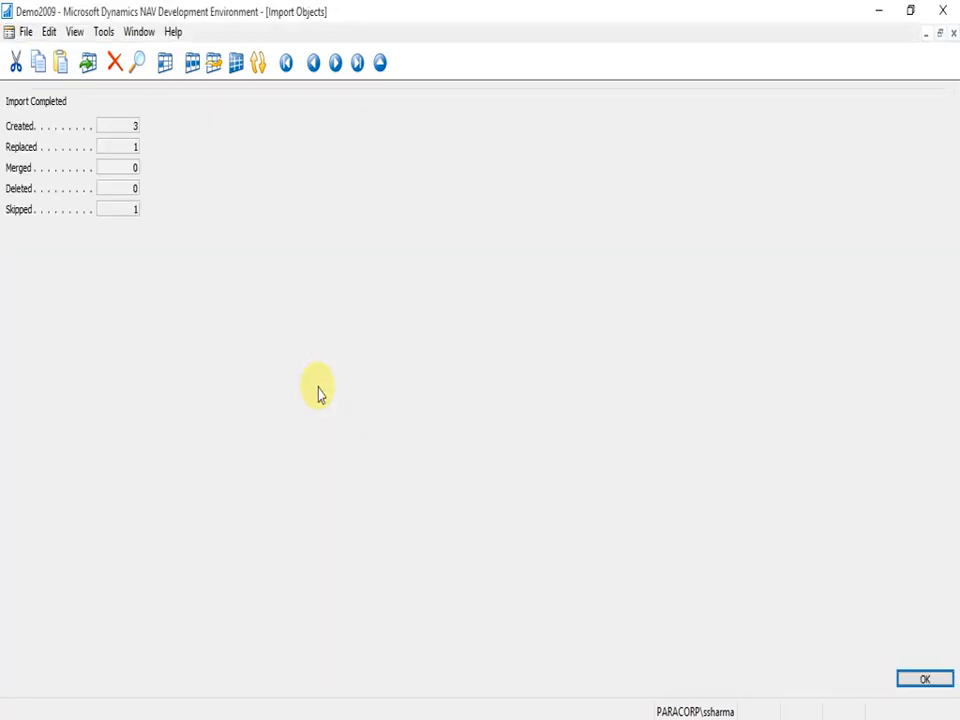
left_click(923, 679)
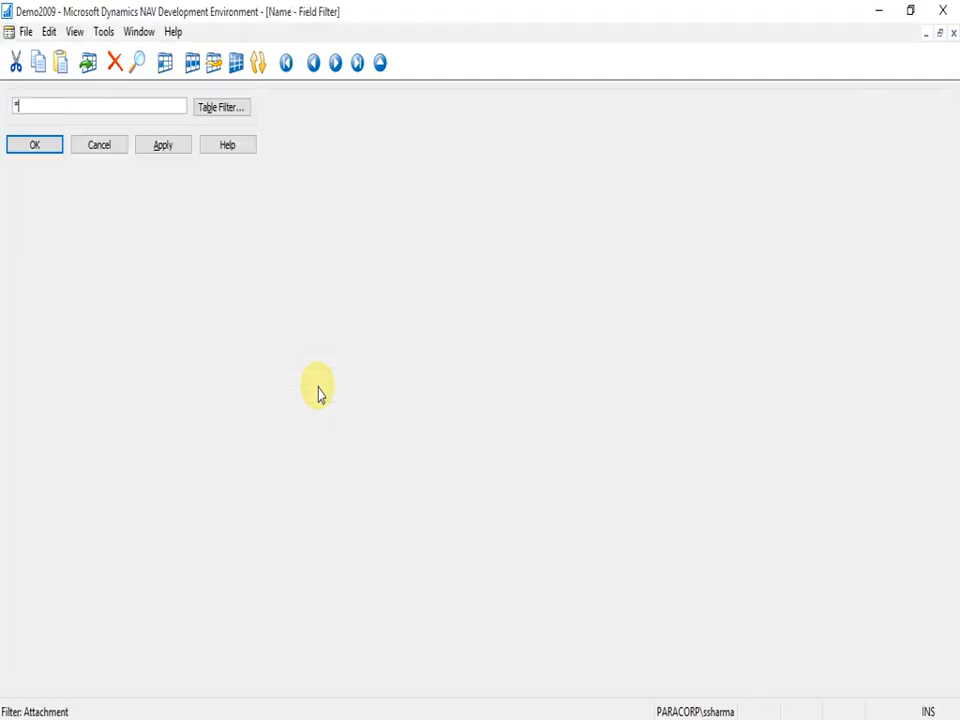
type("@workflow")
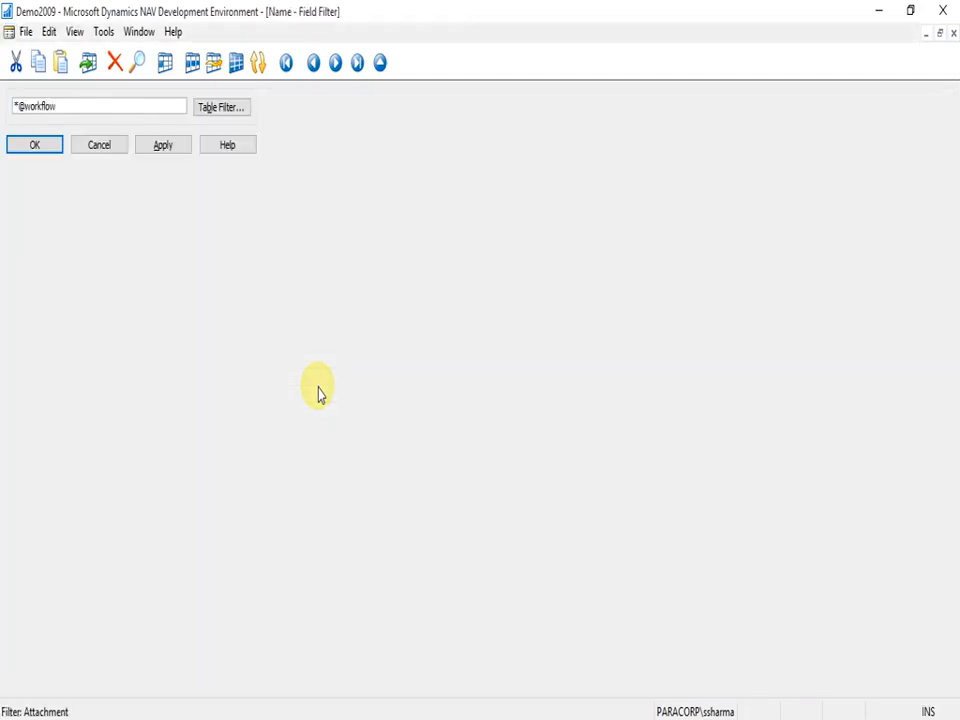
left_click(34, 144)
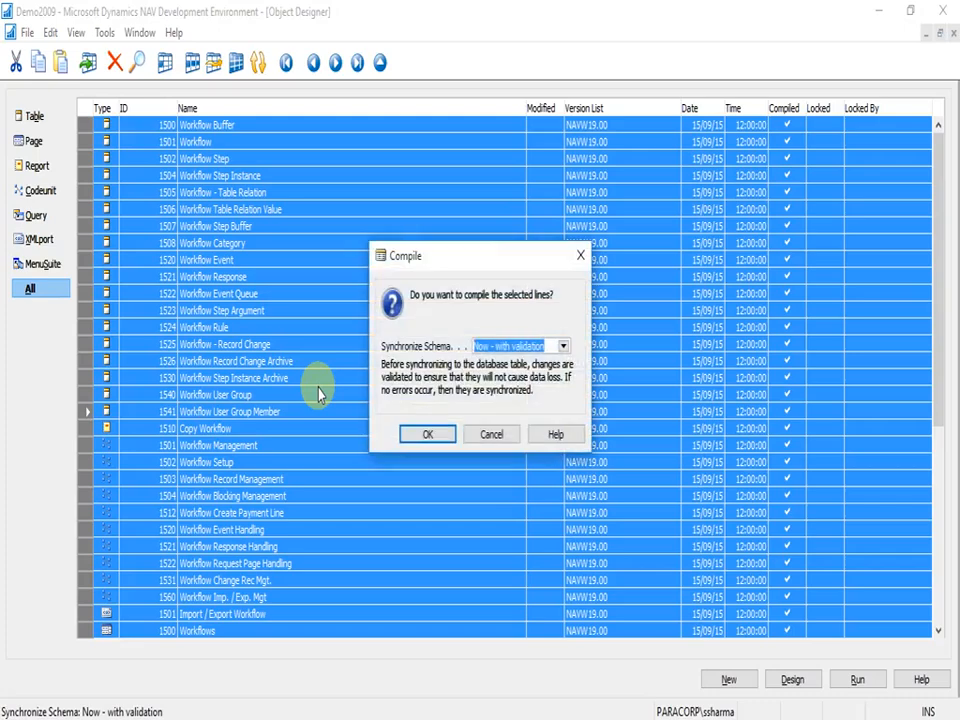
left_click(427, 433)
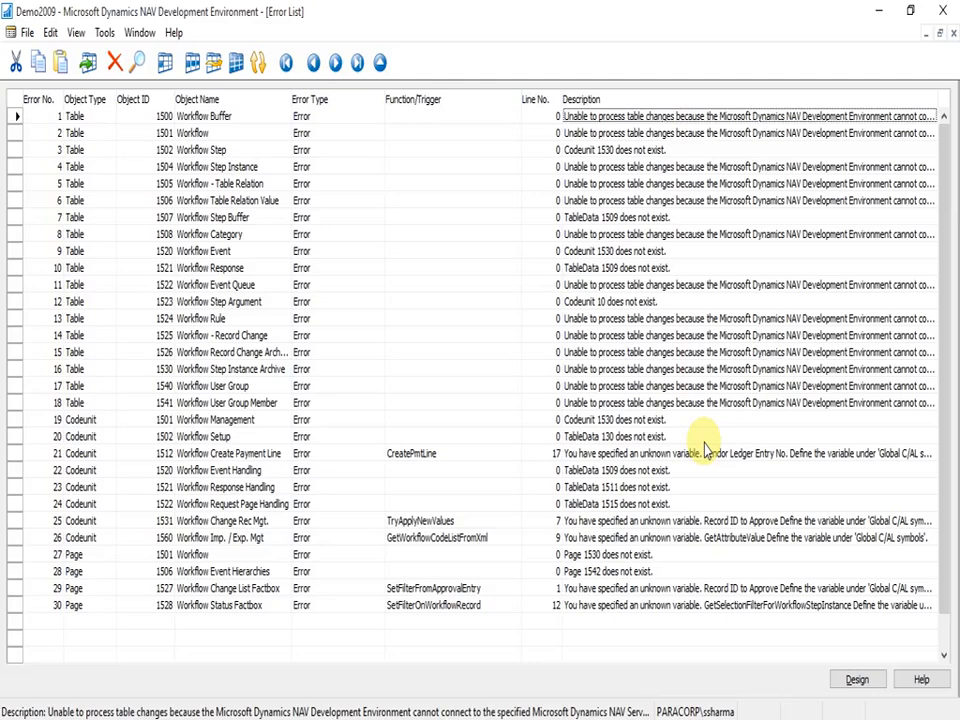
left_click(695, 149)
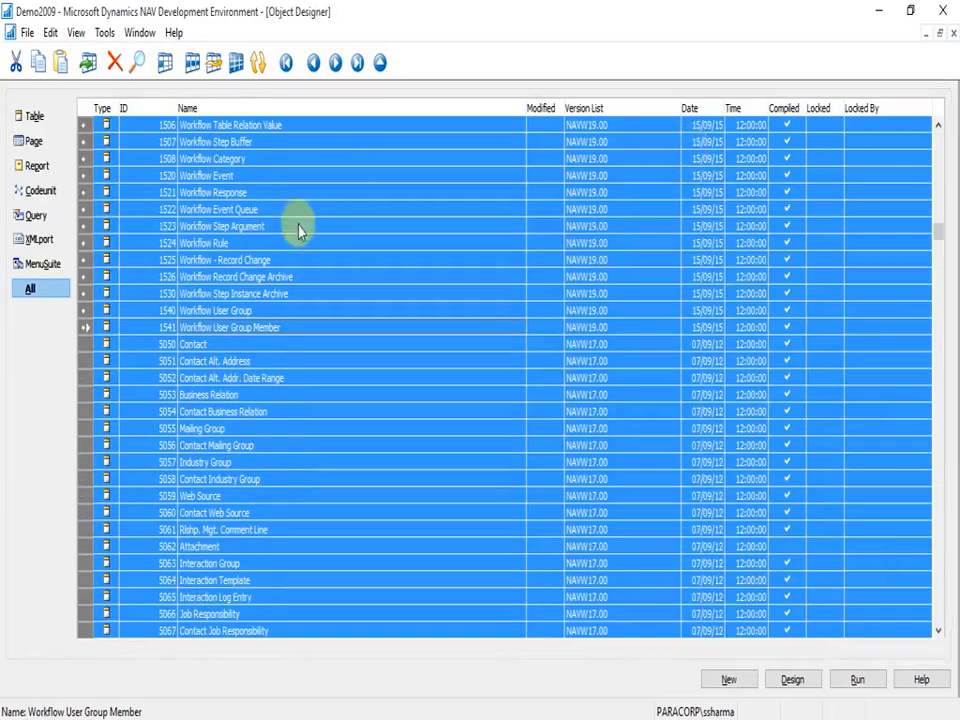
- Open the Demo Database NAV (9-0)
left_click(11, 33)
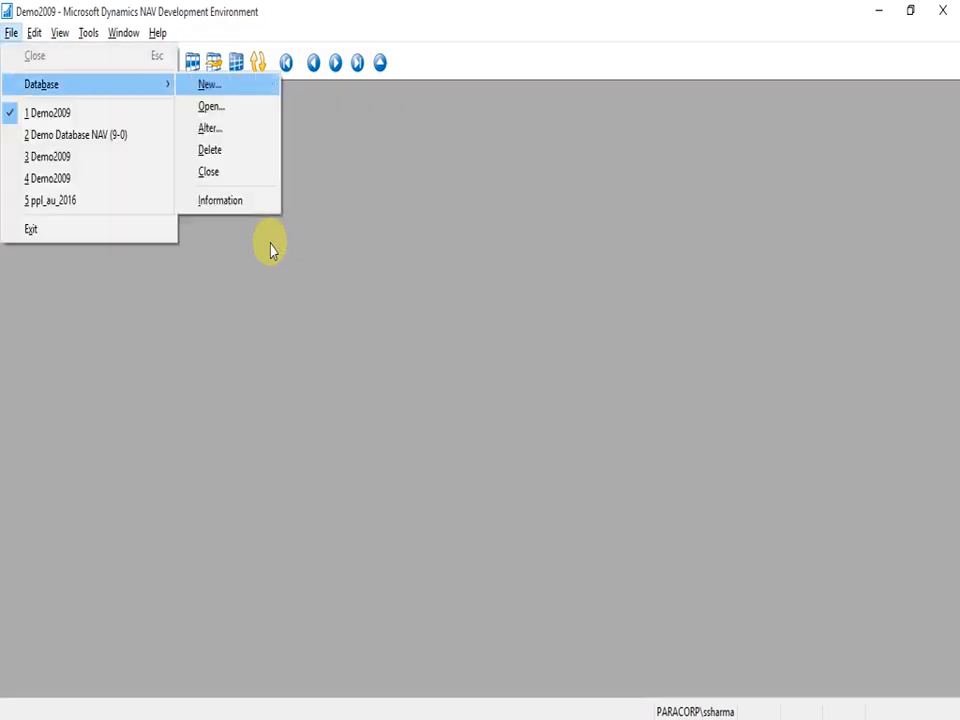
left_click(211, 106)
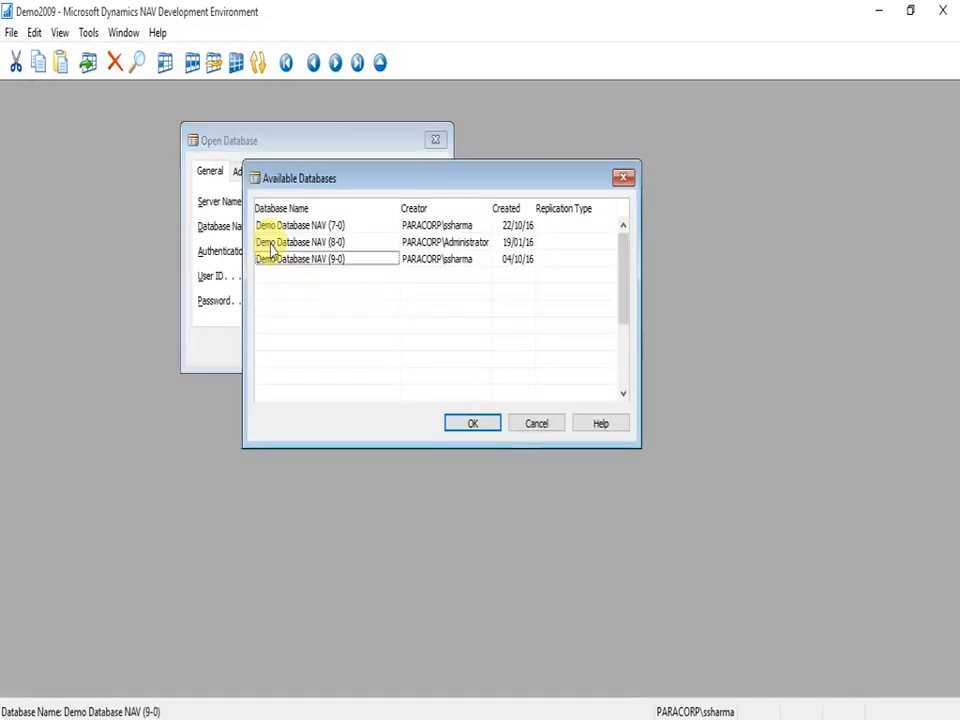
left_click(472, 422)
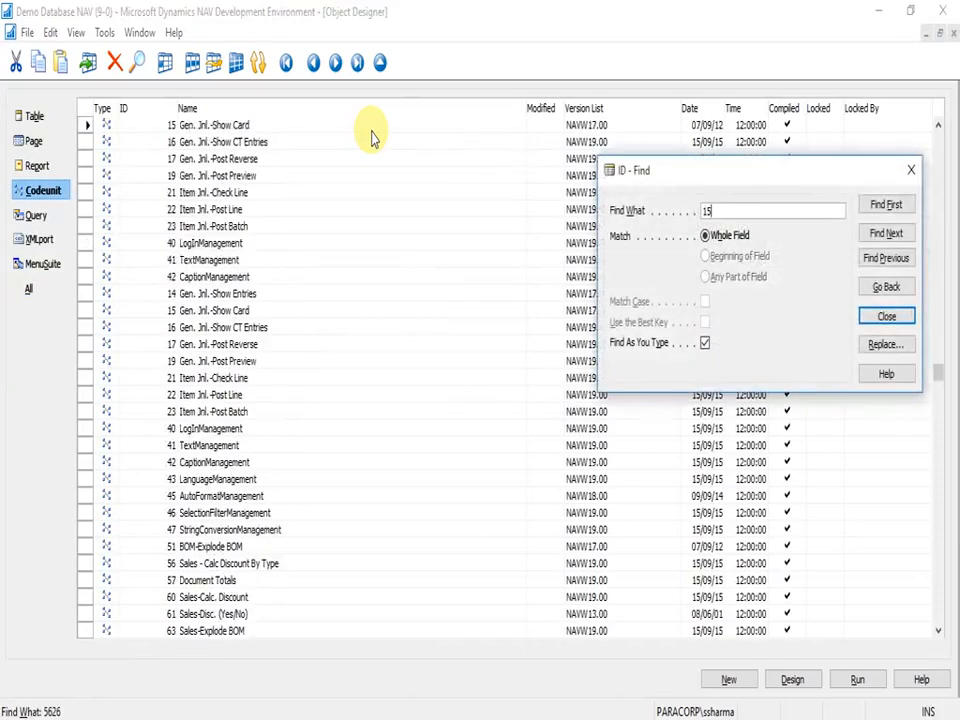
- Export codeunit 1530 Request Page Parameters Helper to Codeunit.fob
left_click(884, 316)
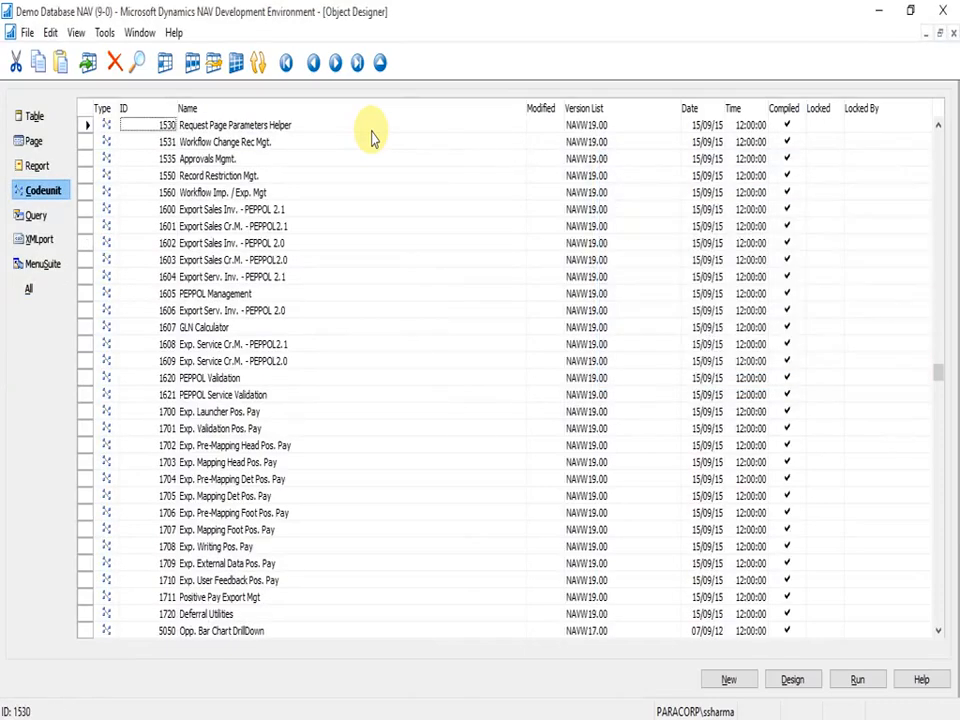
left_click(235, 124)
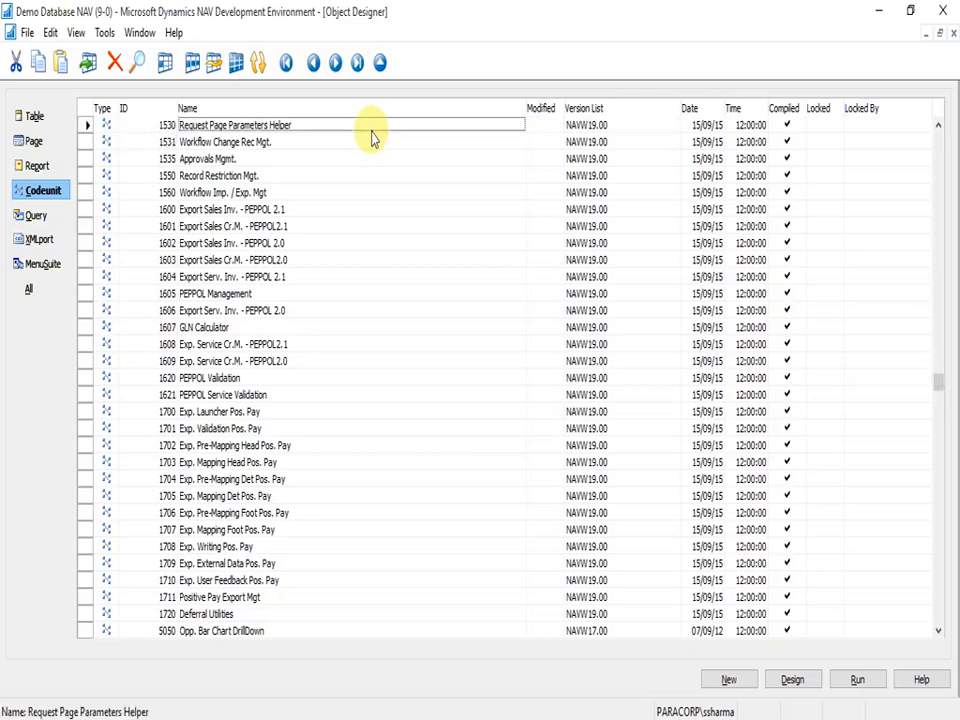
left_click(27, 32)
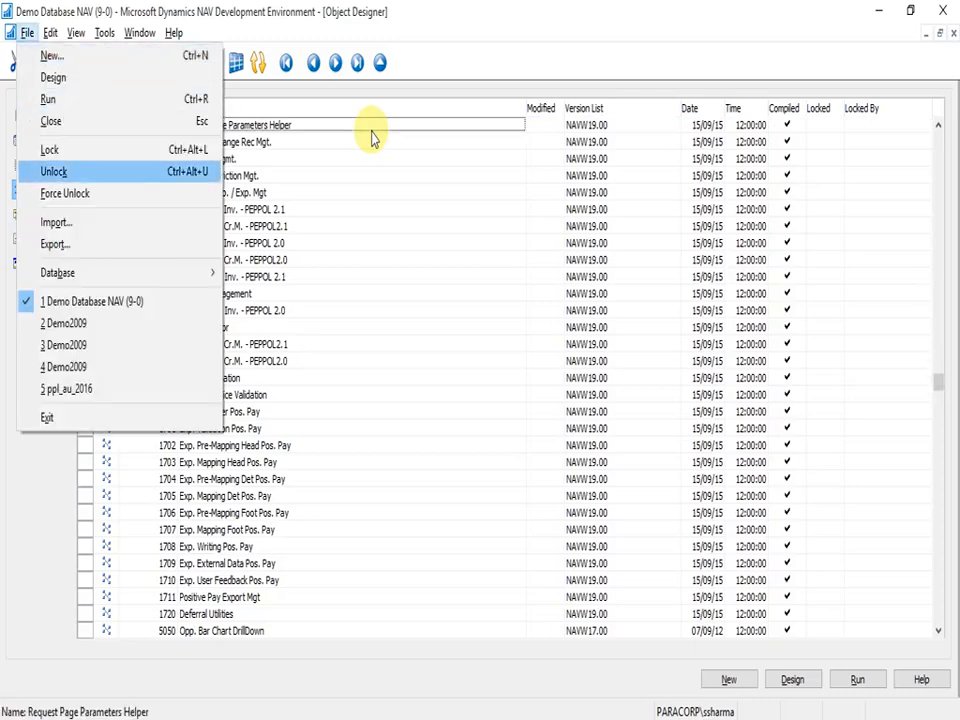
left_click(56, 244)
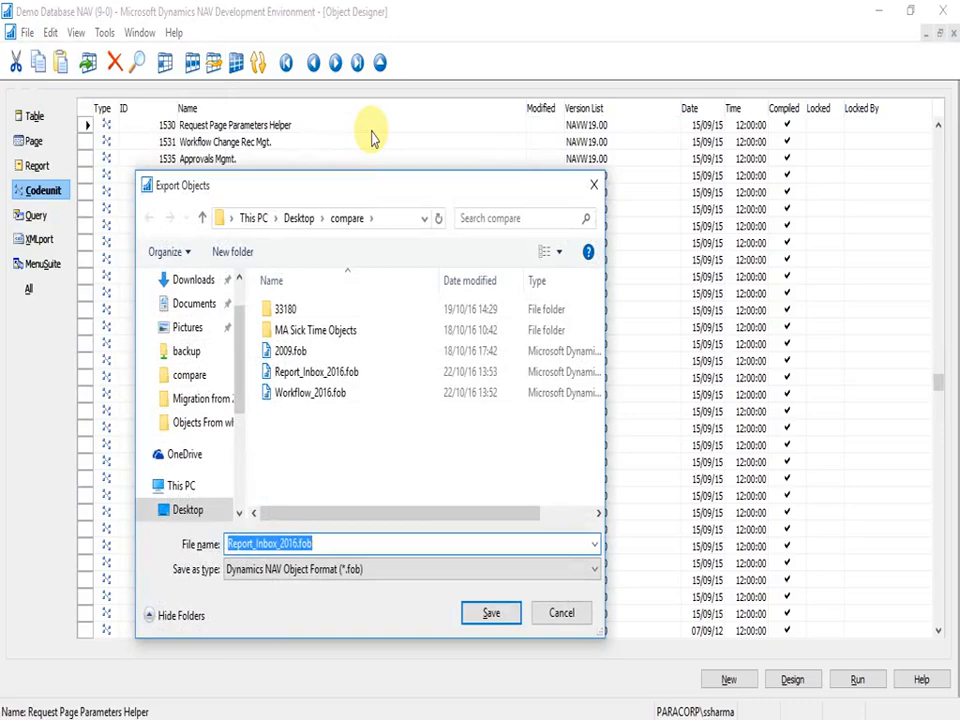
type("Codeunit")
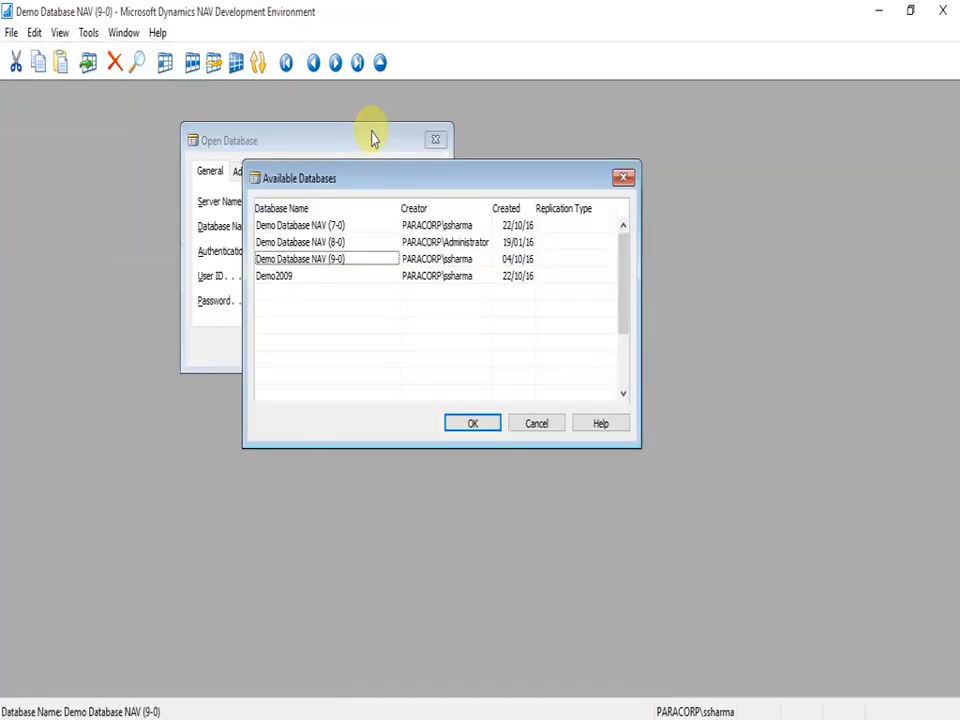
- Reopen Demo2009 and import Codeunit1530.fob
left_click(472, 422)
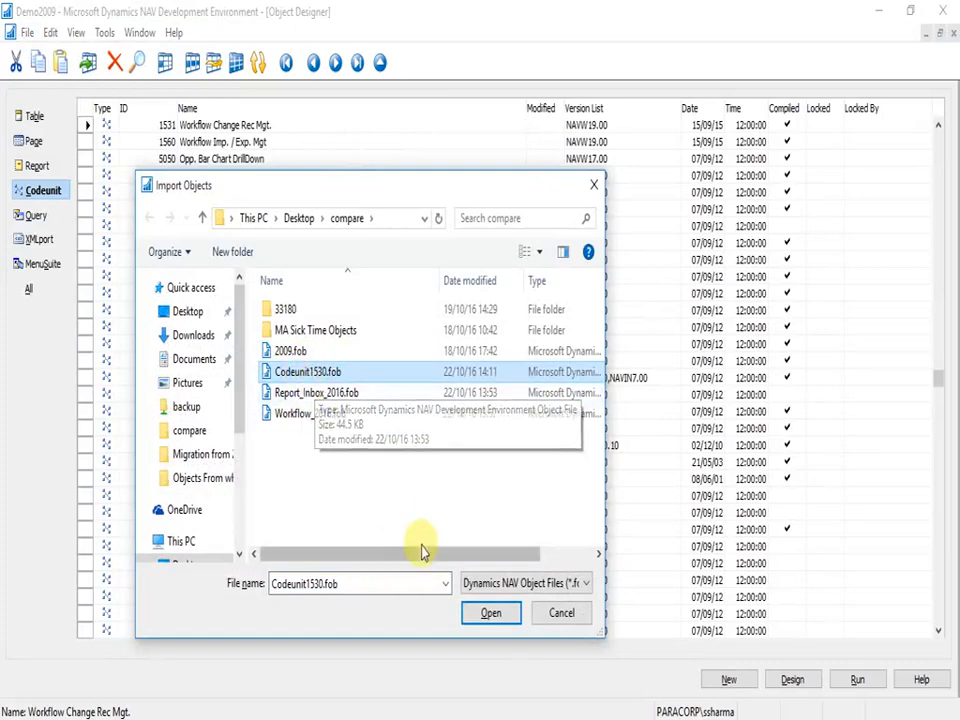
left_click(491, 612)
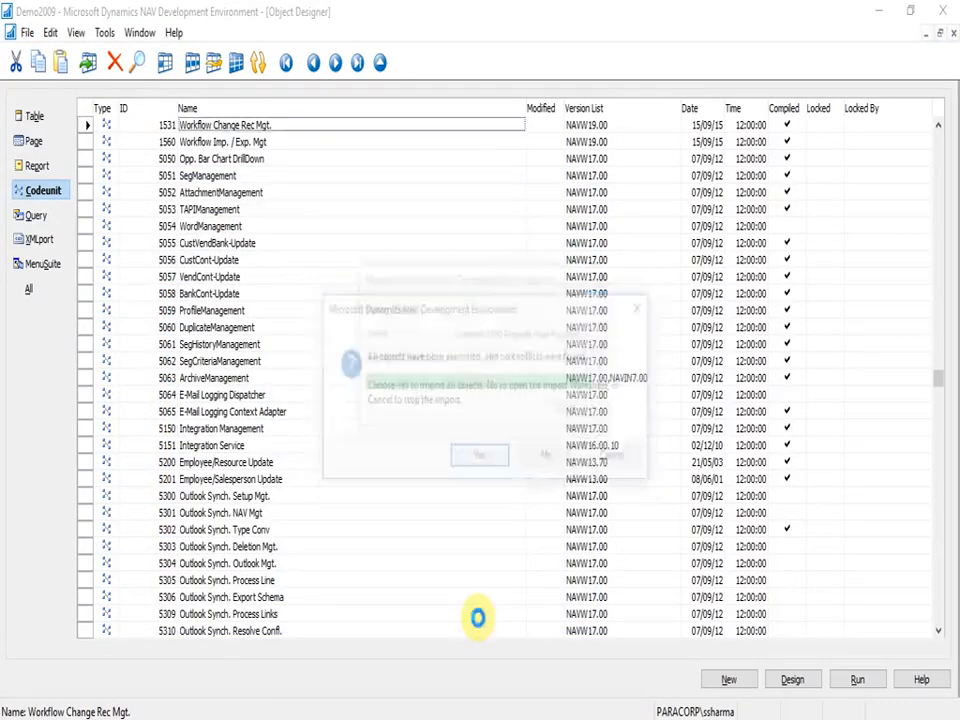
left_click(480, 455)
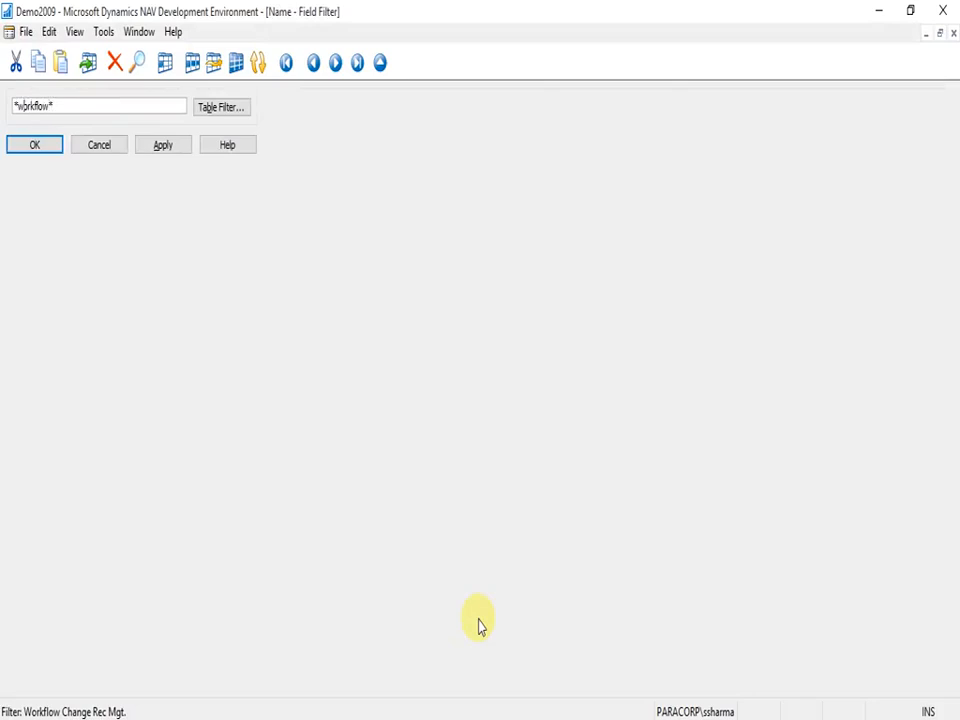
- Filter all object types by *workflow* and recompile them with F11
left_click(34, 144)
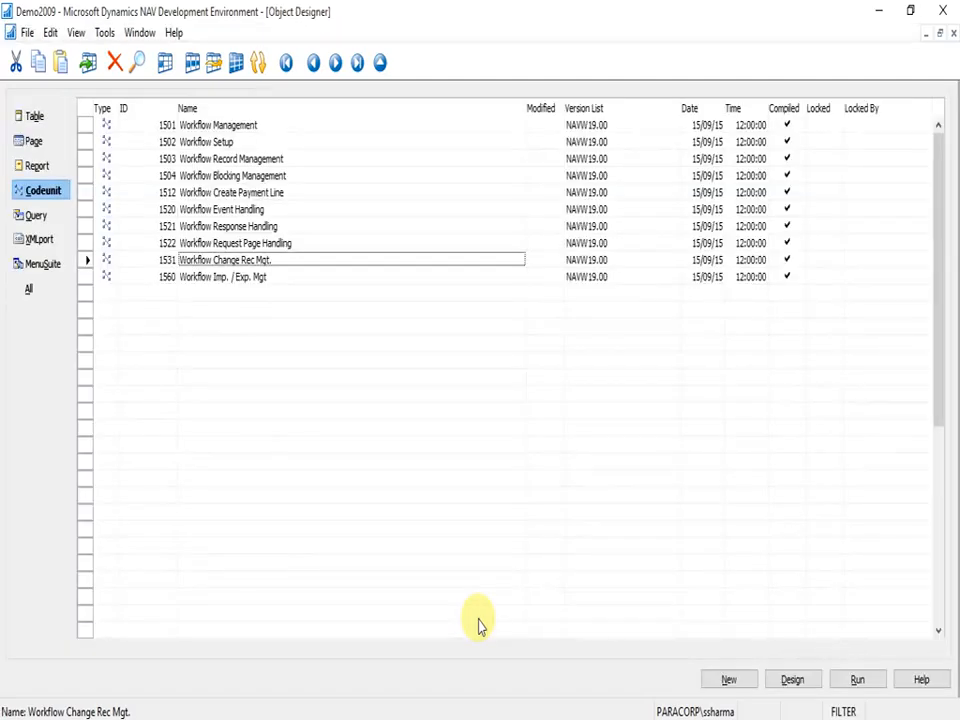
left_click(29, 288)
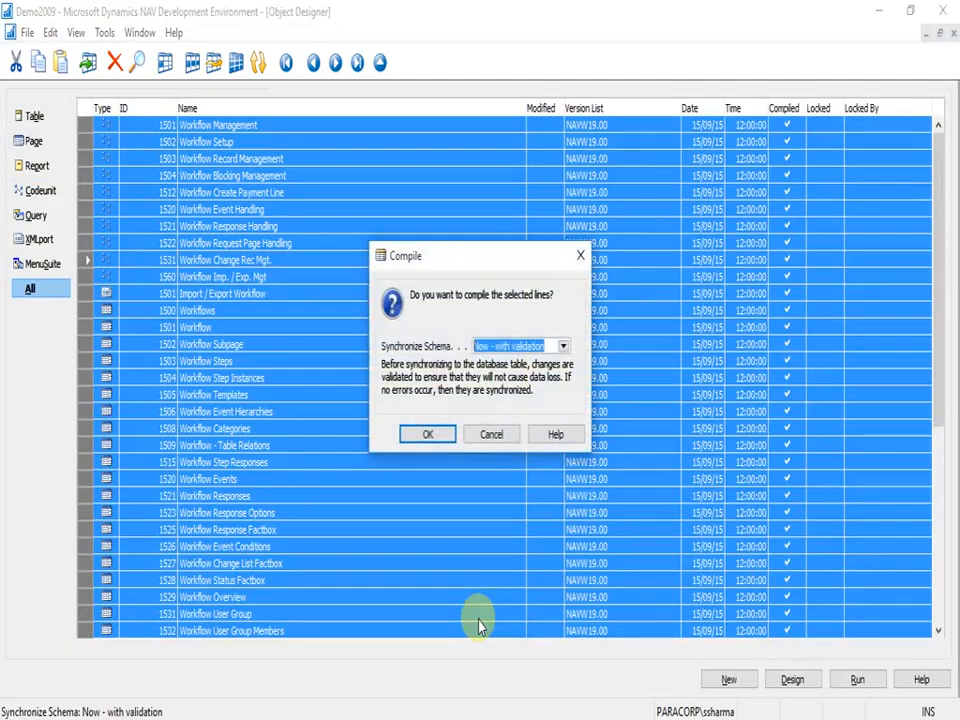
left_click(427, 433)
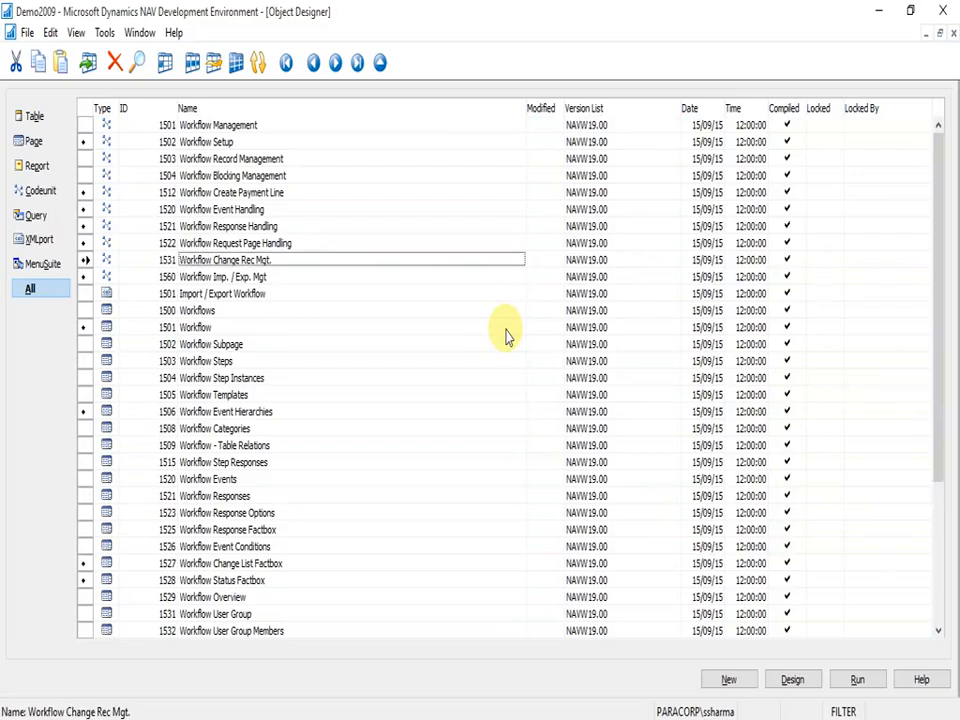
mouse_move(822, 537)
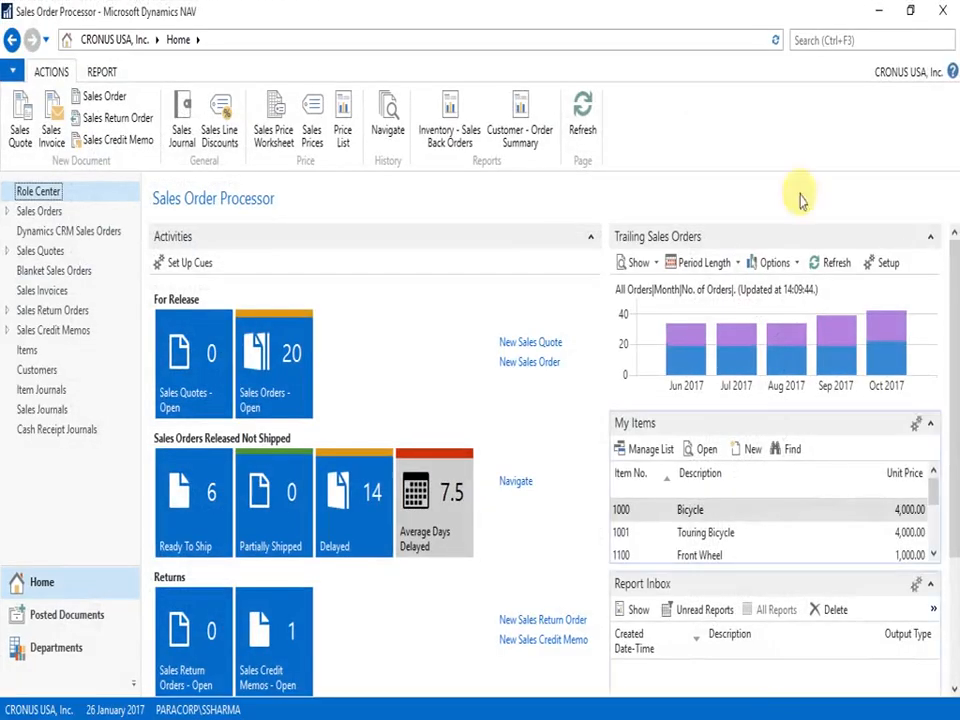
- Search for 'work' in the NAV Windows client and open the Workflows page from the results
left_click(870, 40)
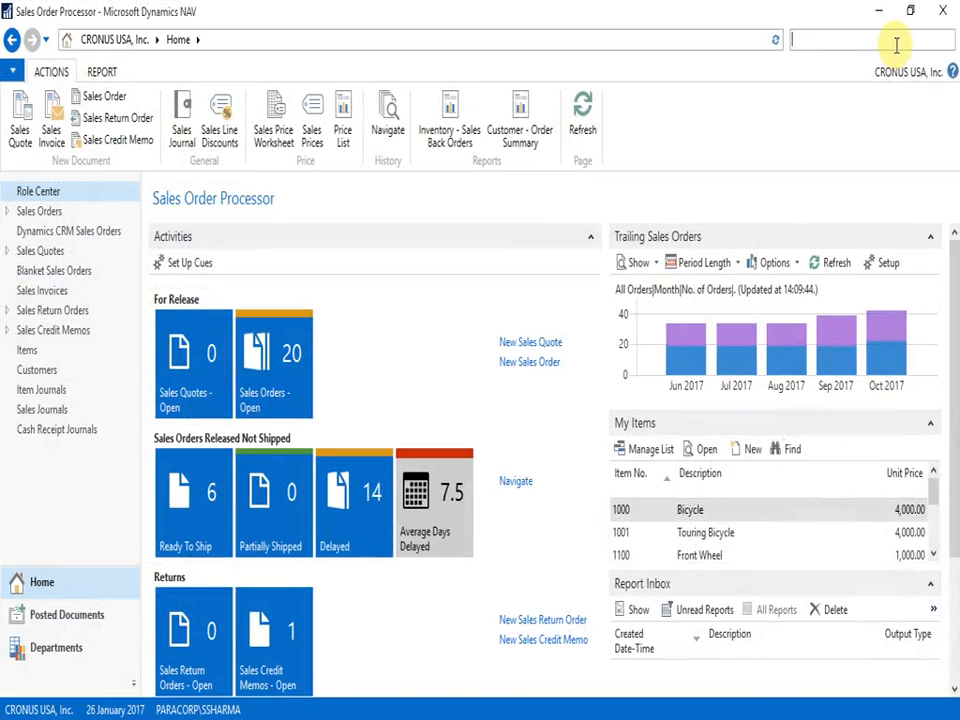
type("work flow")
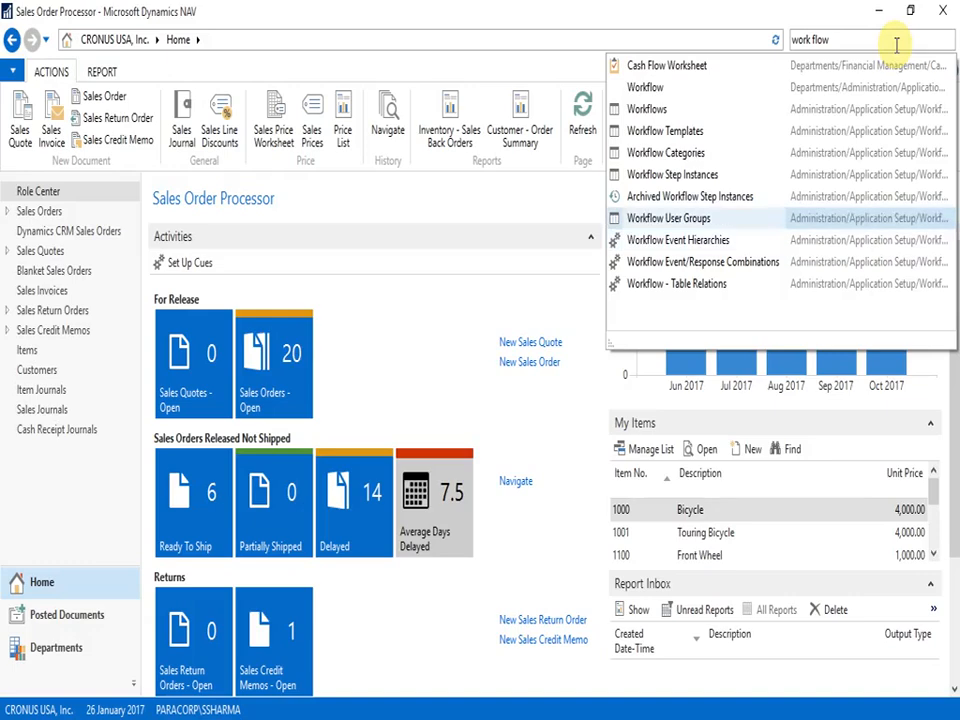
left_click(647, 109)
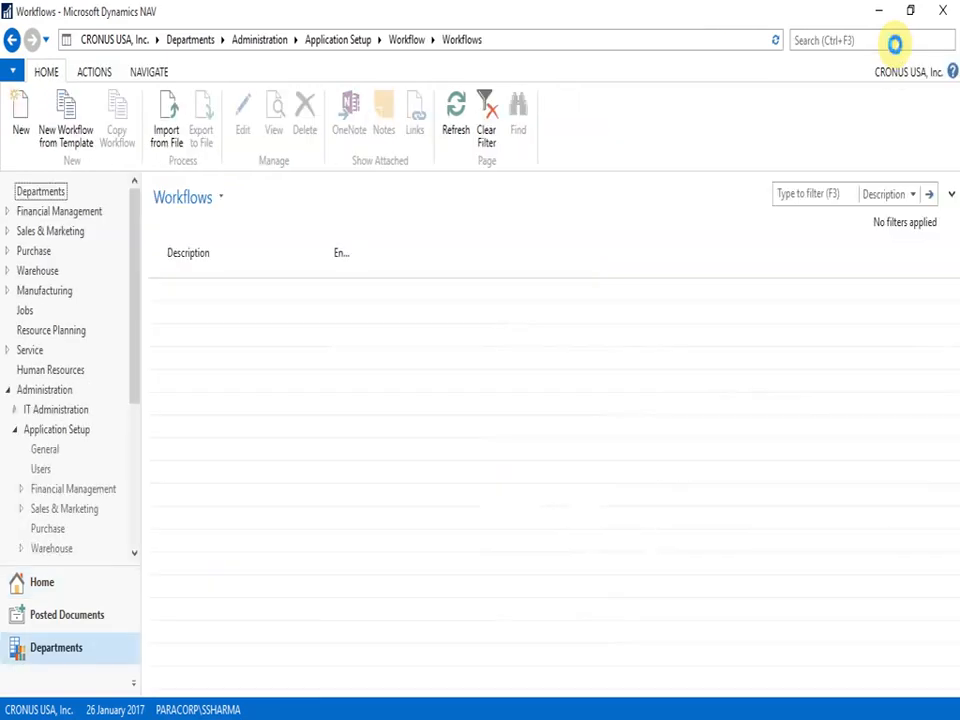